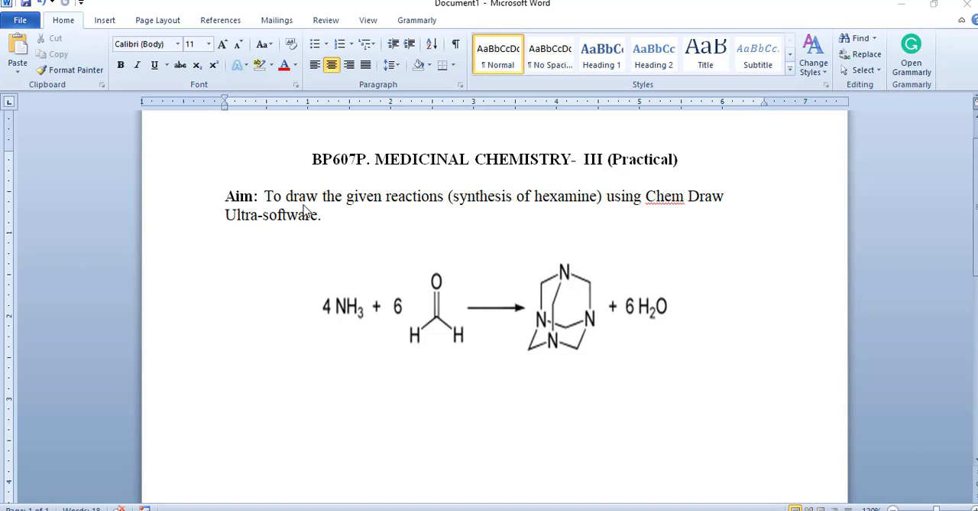
mouse_move(309, 214)
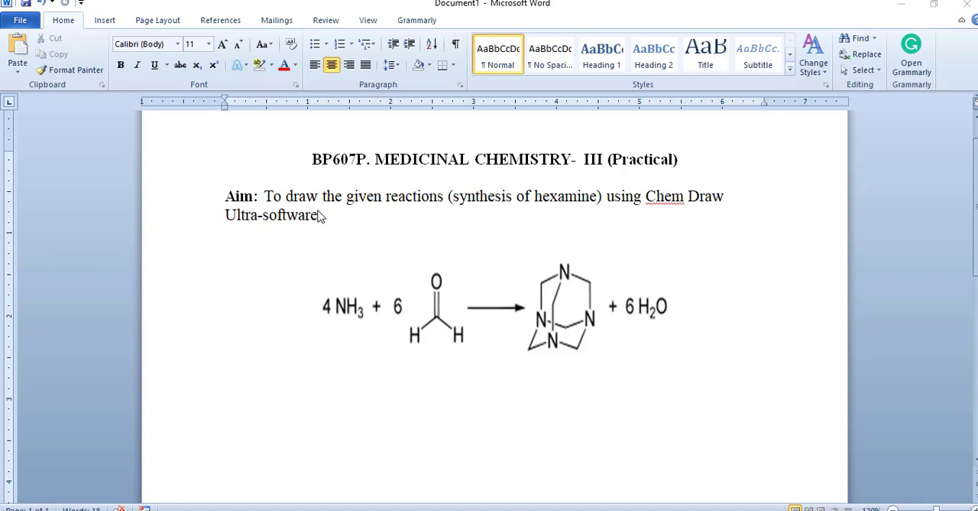
mouse_move(489, 214)
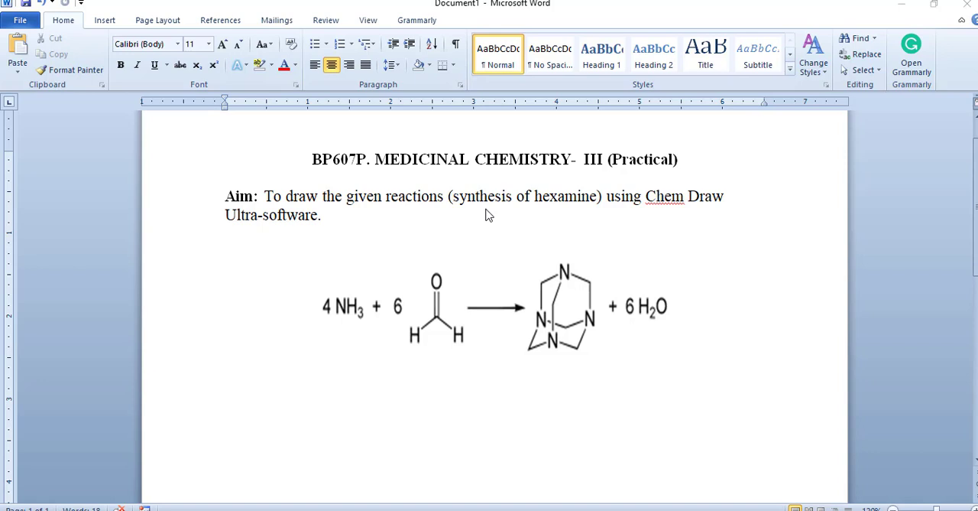
mouse_move(490, 242)
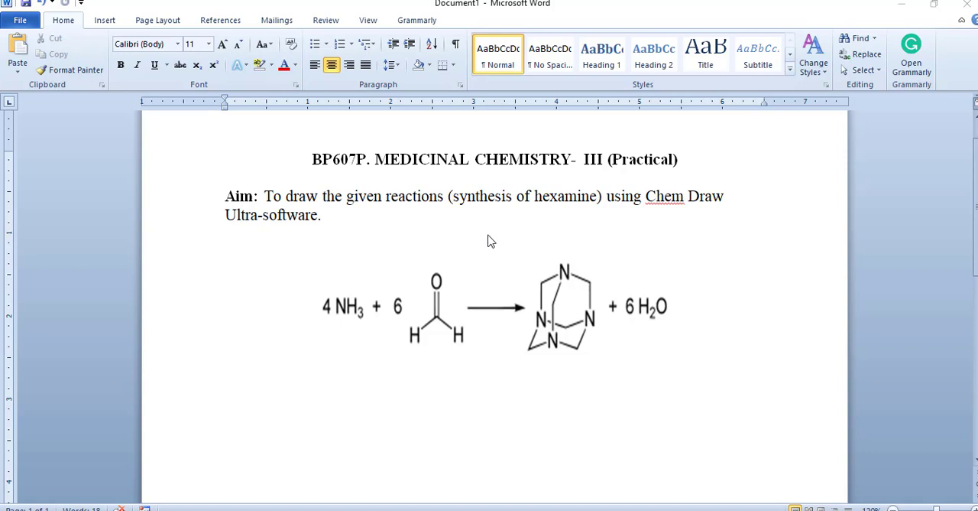
mouse_move(603, 392)
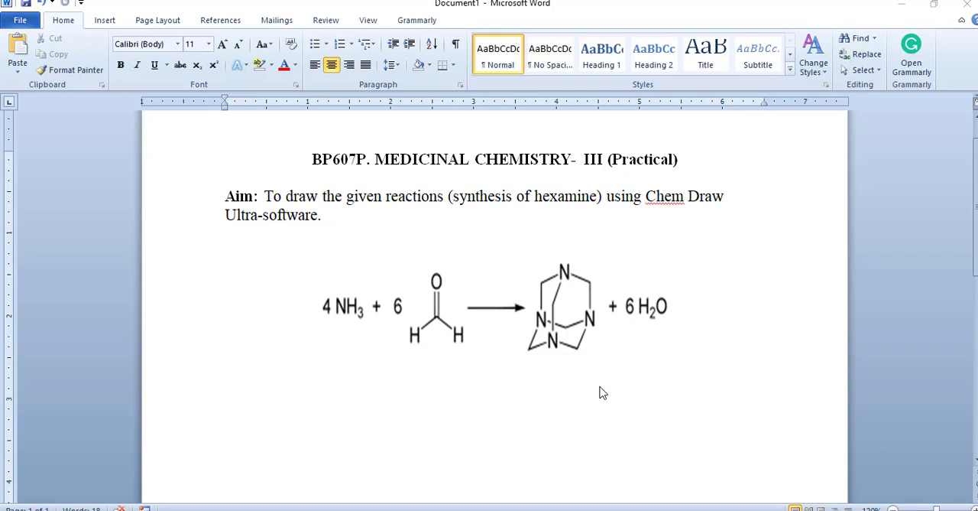
mouse_move(532, 352)
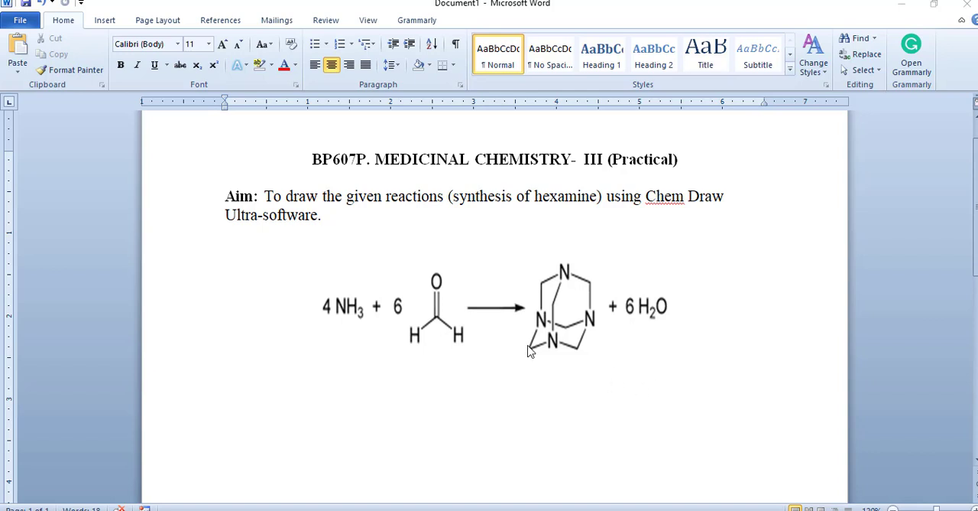
mouse_move(593, 367)
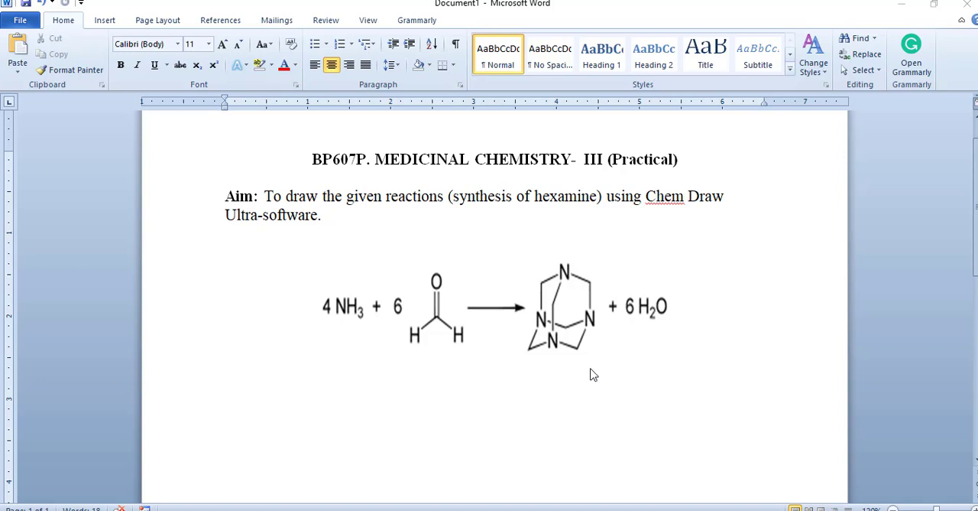
mouse_move(498, 373)
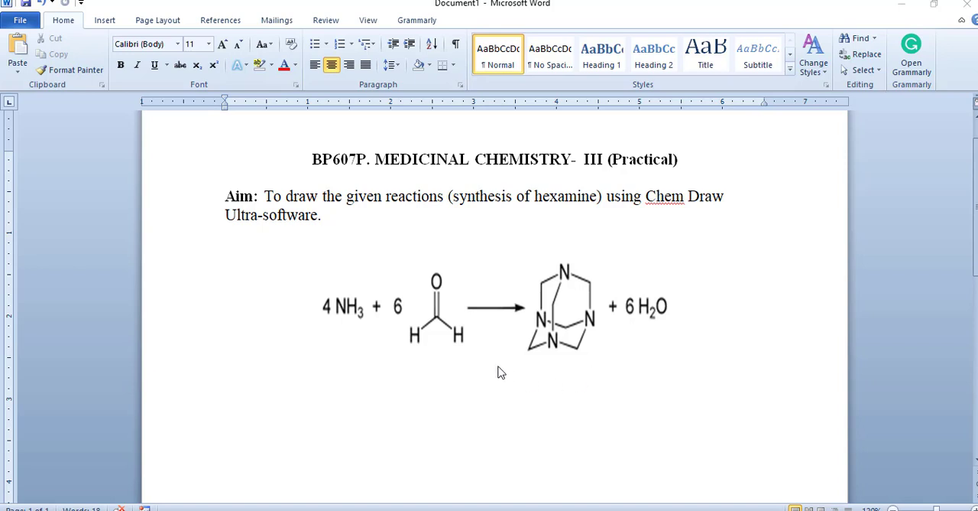
mouse_move(508, 365)
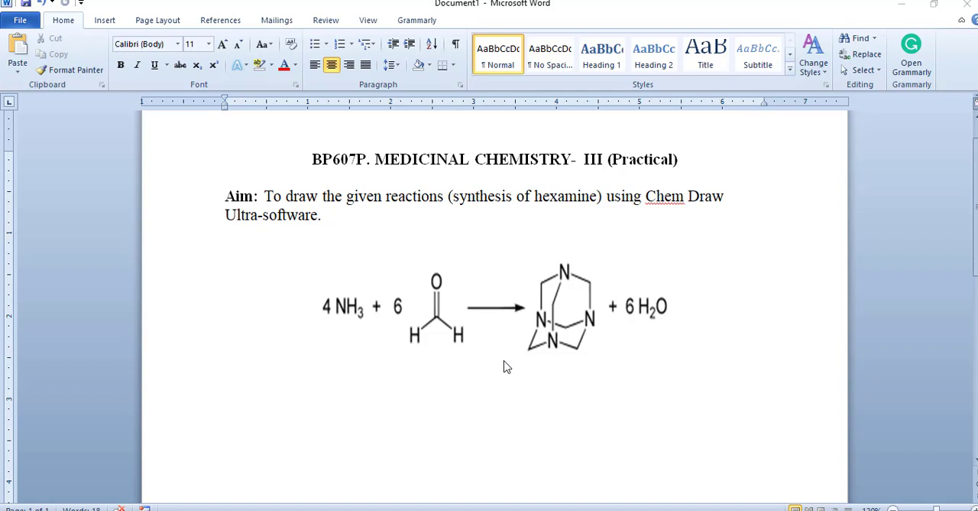
mouse_move(470, 351)
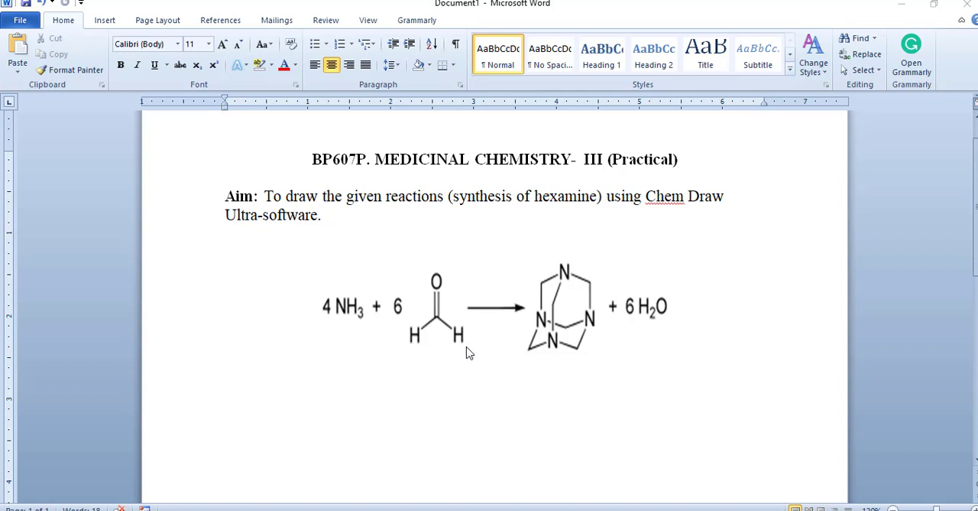
mouse_move(360, 334)
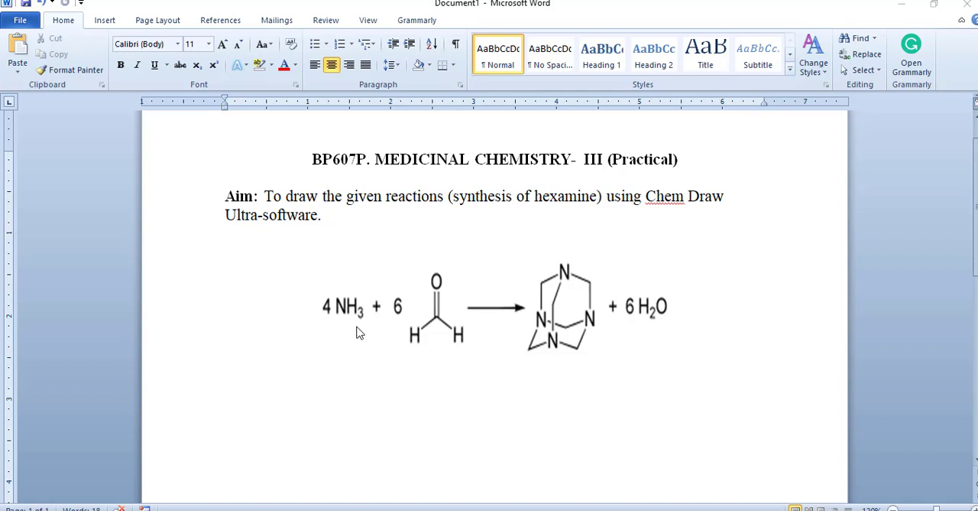
mouse_move(354, 334)
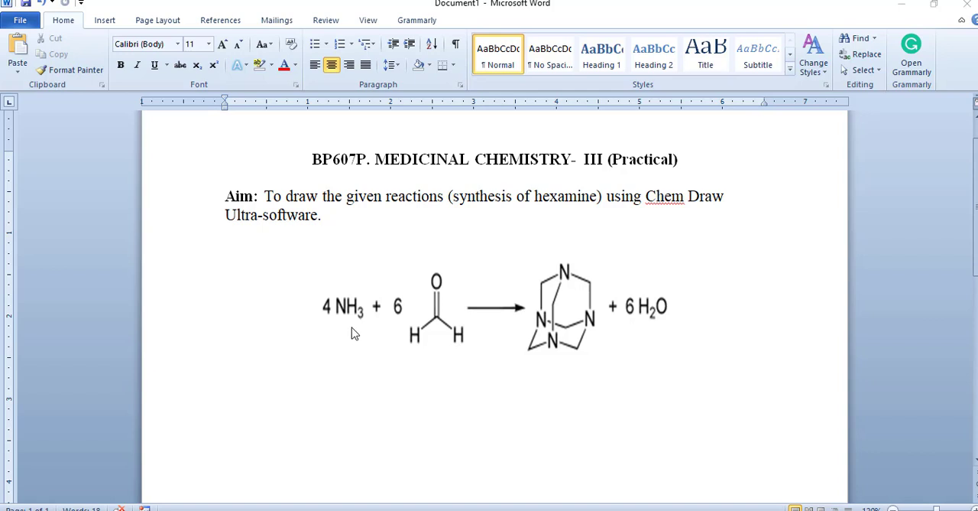
mouse_move(339, 330)
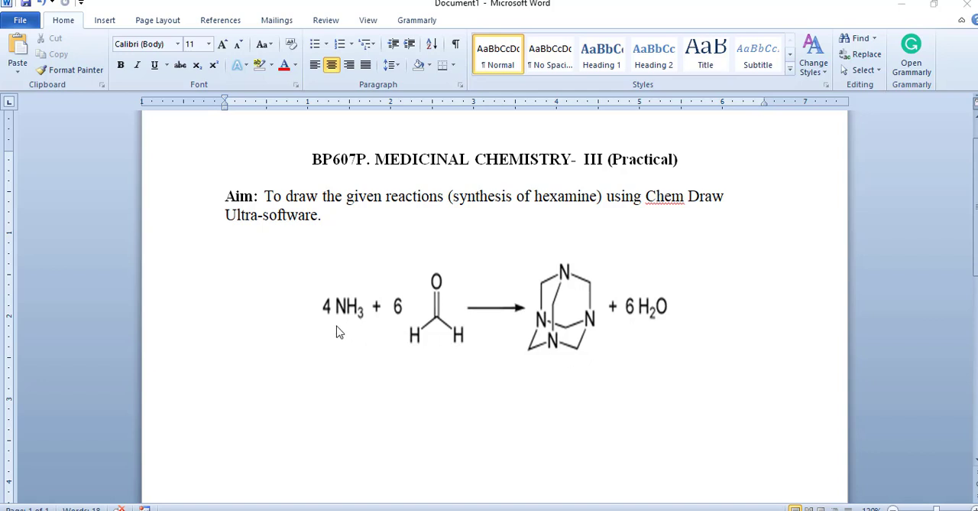
mouse_move(469, 378)
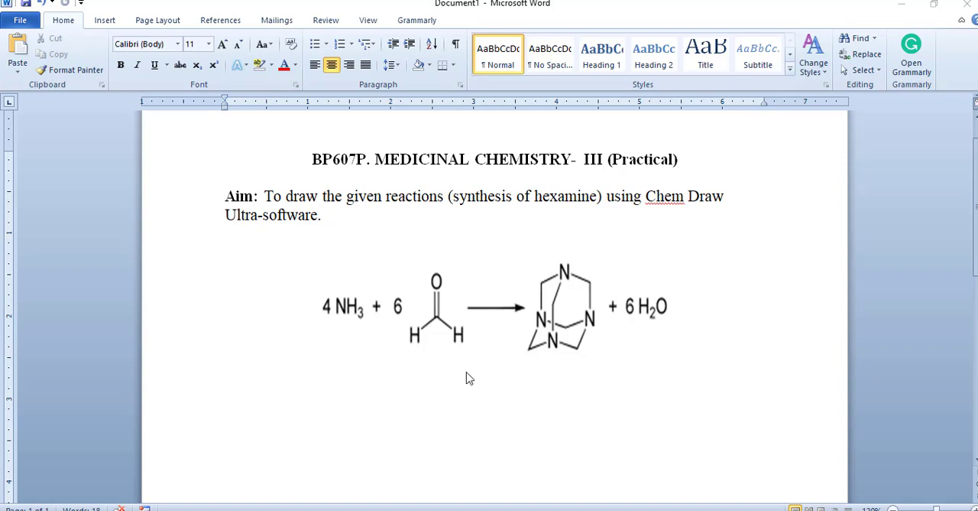
mouse_move(482, 375)
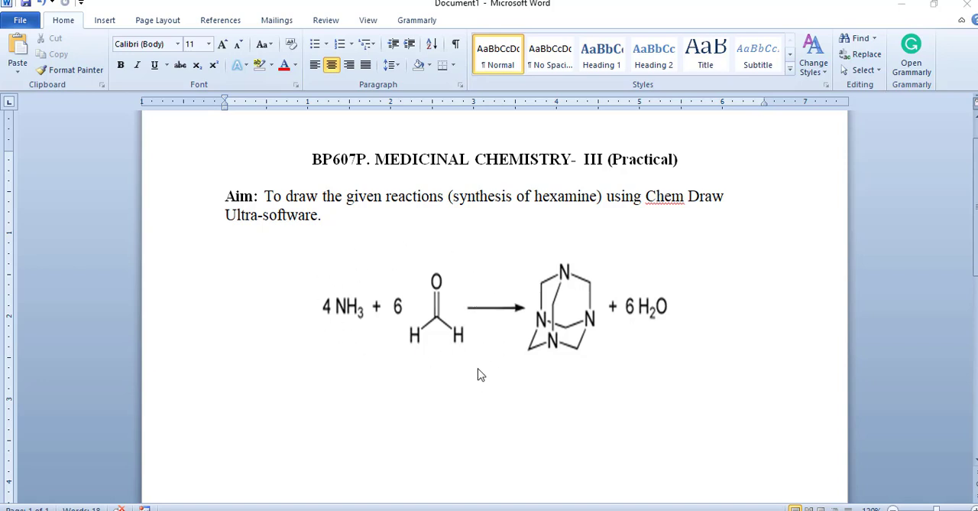
mouse_move(575, 365)
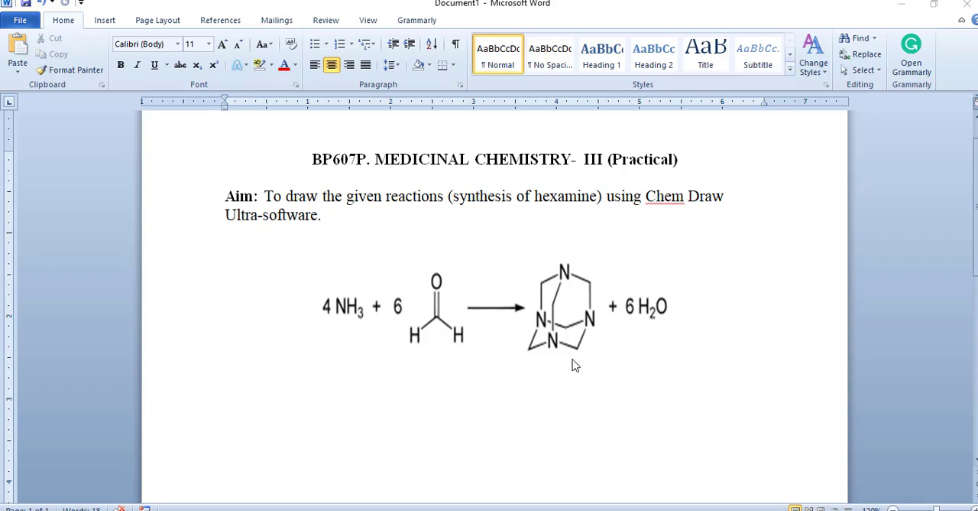
mouse_move(604, 357)
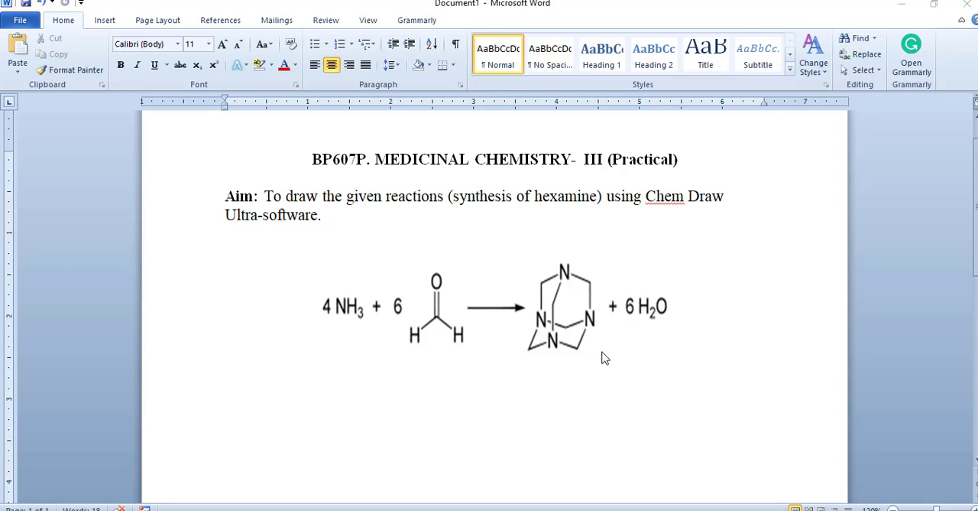
mouse_move(662, 336)
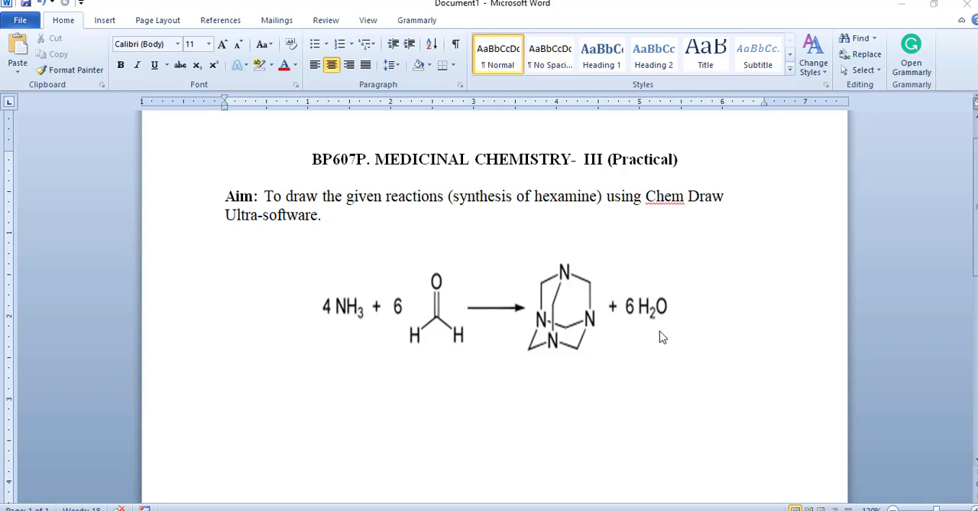
mouse_move(660, 333)
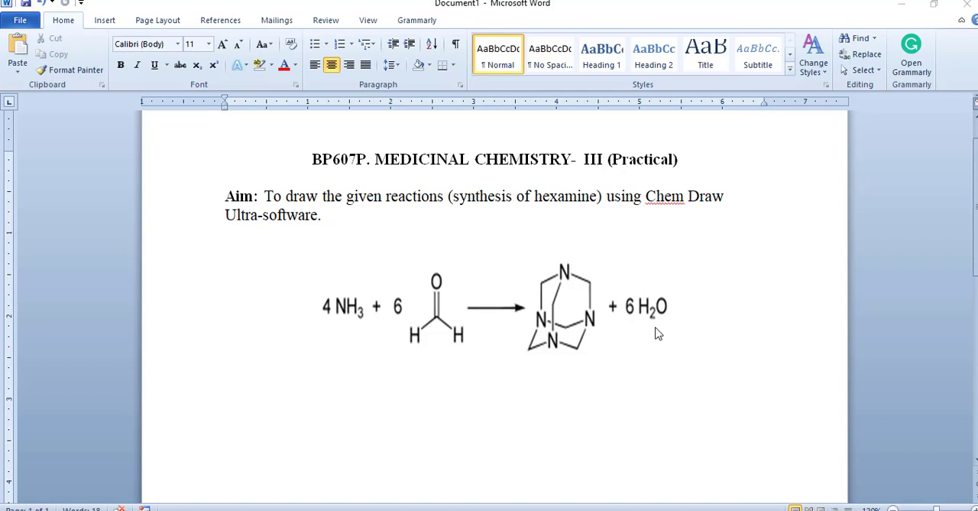
mouse_move(661, 340)
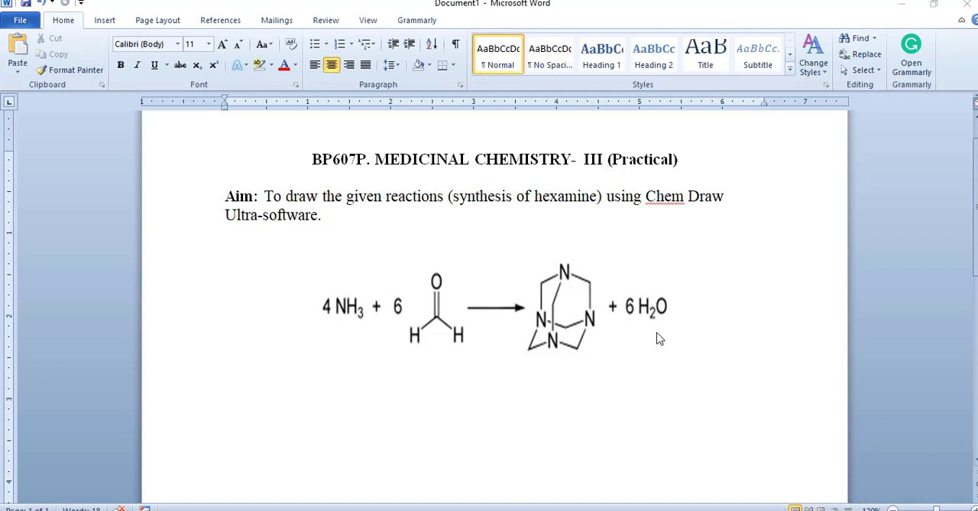
mouse_move(658, 343)
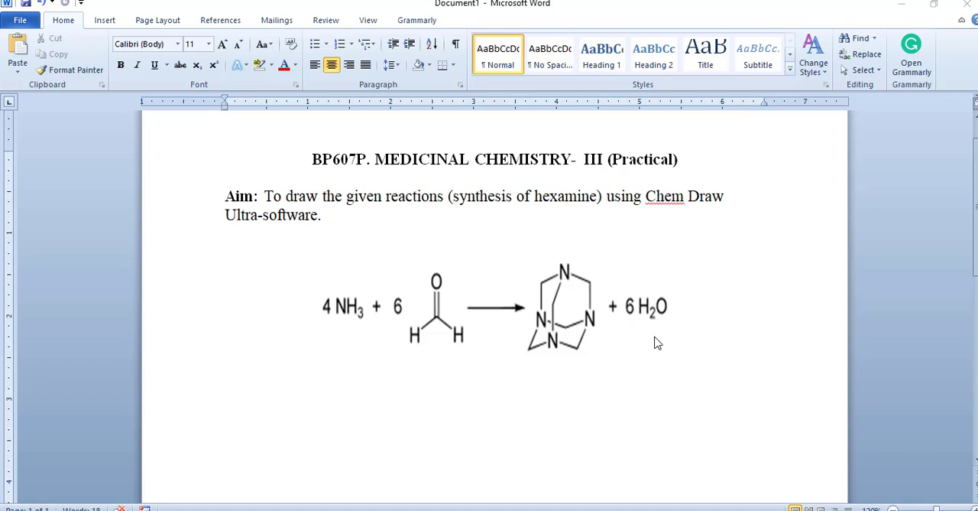
mouse_move(660, 343)
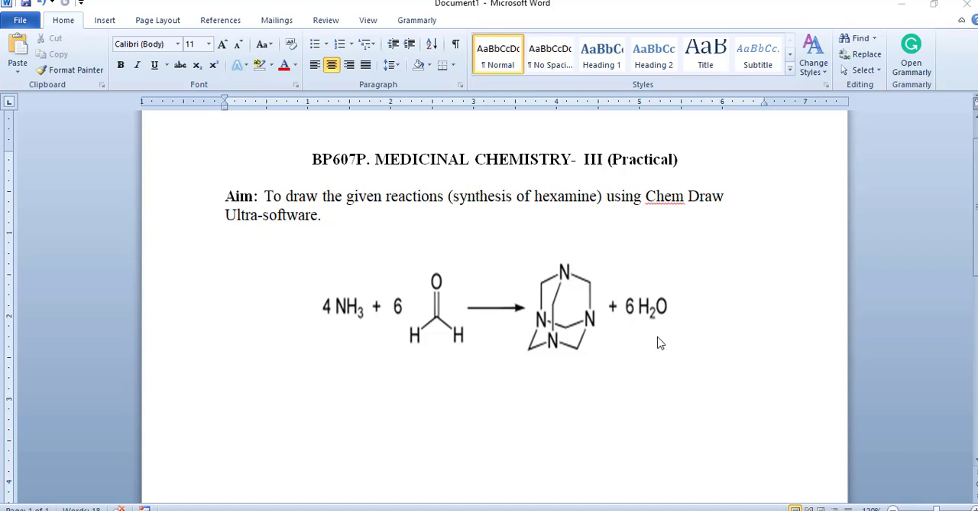
mouse_move(656, 335)
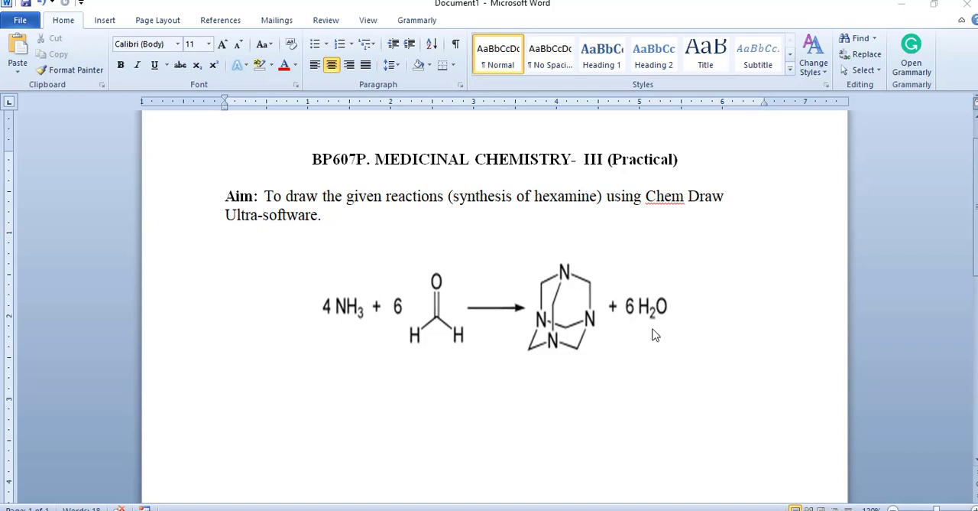
mouse_move(437, 492)
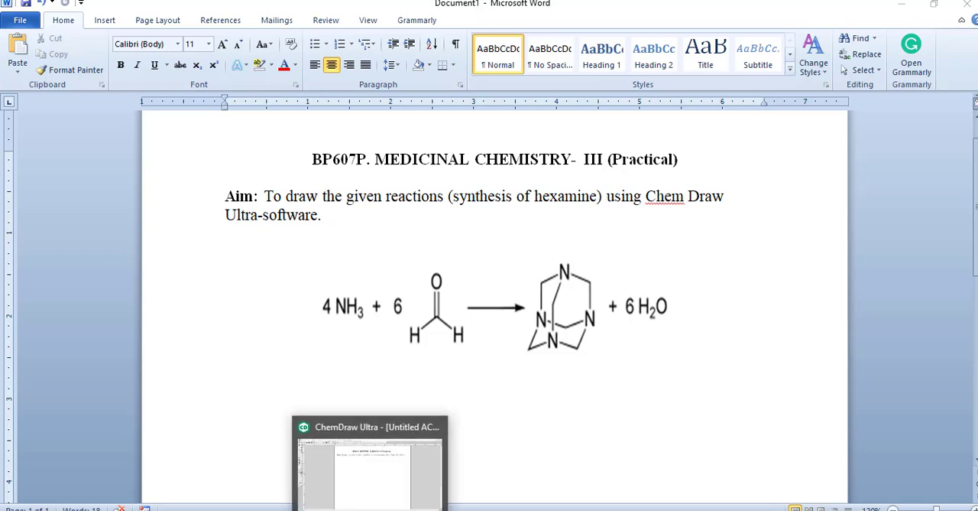
- Label the C=O atoms with H to form formaldehyde and put the coefficient 6 before it
left_click(370, 426)
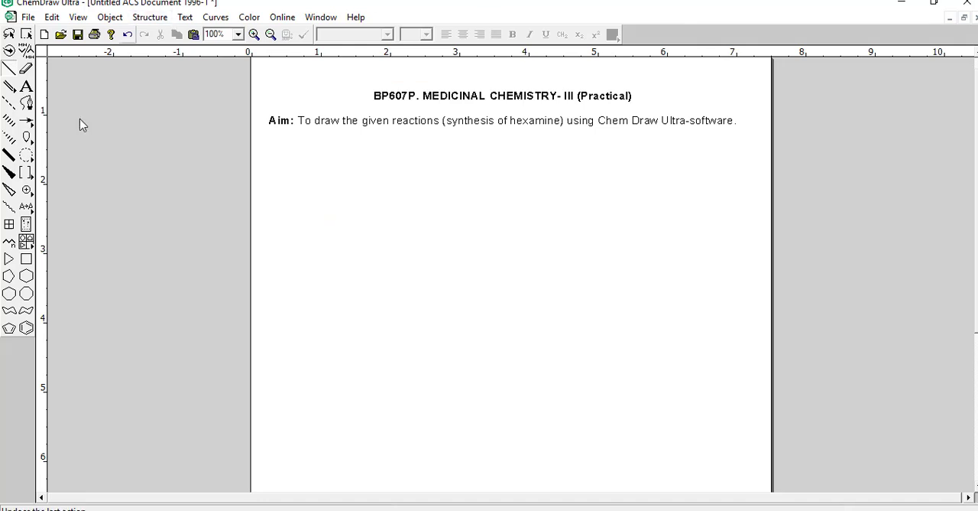
mouse_move(46, 220)
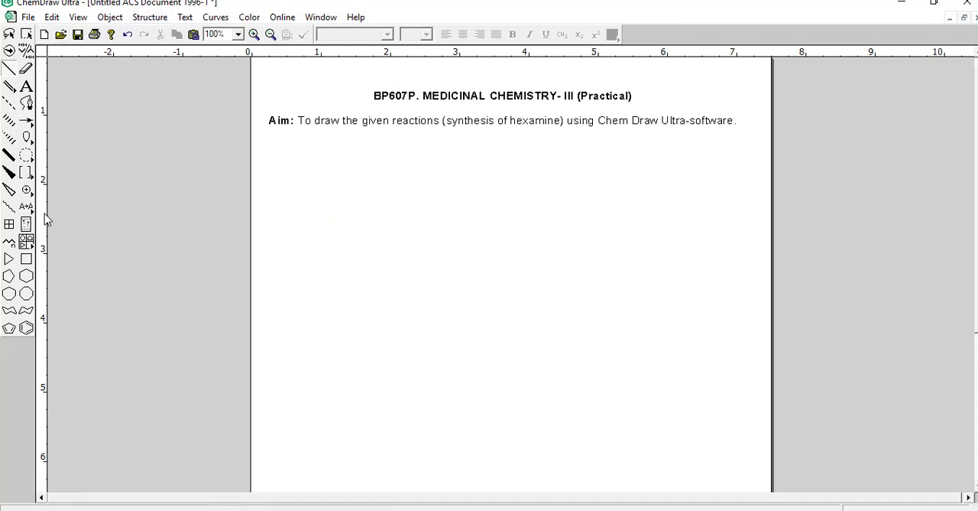
mouse_move(239, 228)
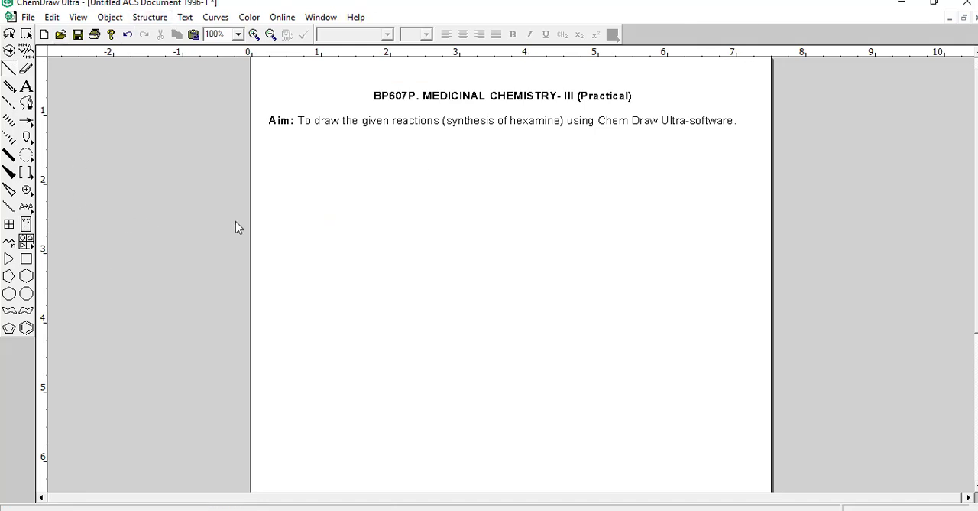
mouse_move(9, 171)
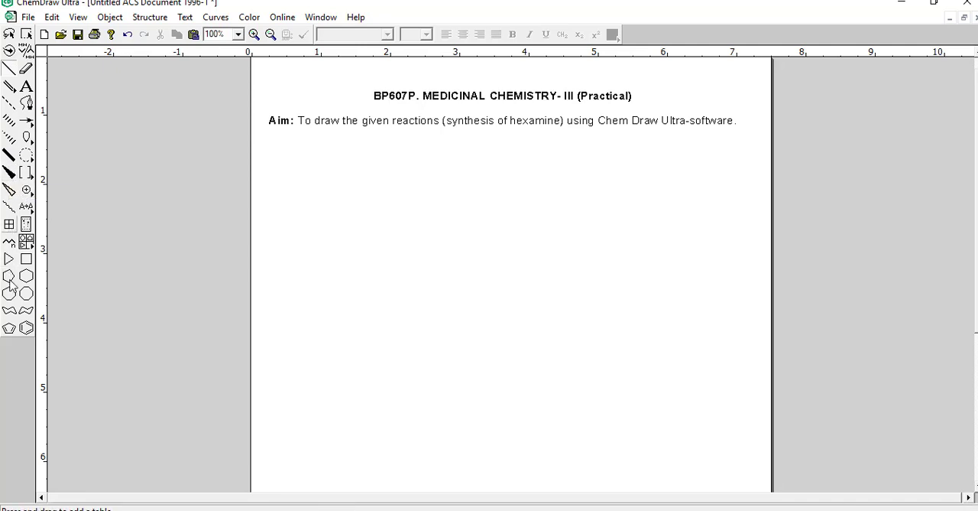
mouse_move(25, 123)
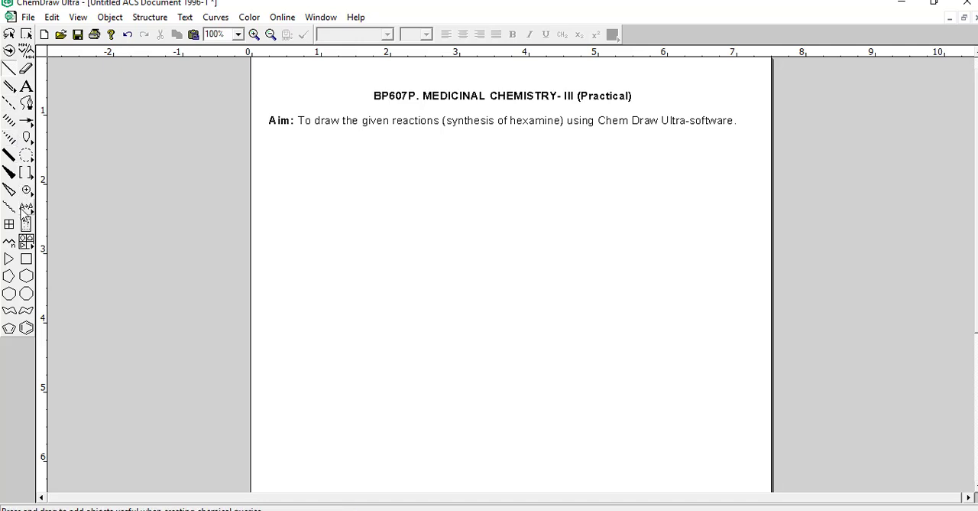
mouse_move(24, 223)
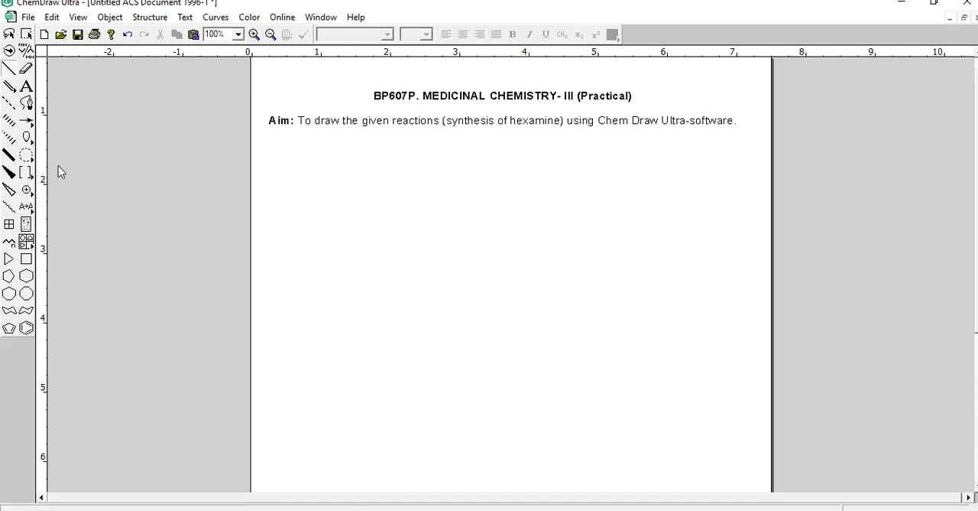
mouse_move(91, 281)
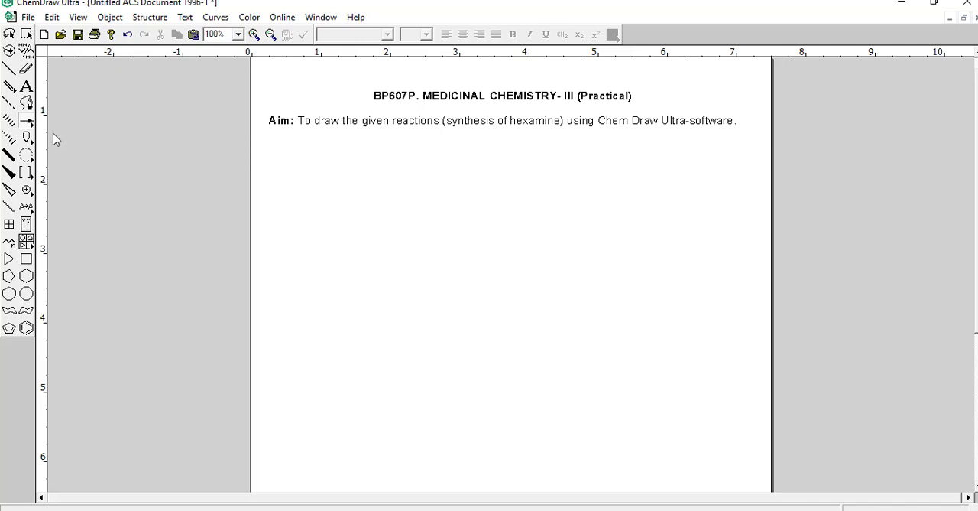
mouse_move(255, 186)
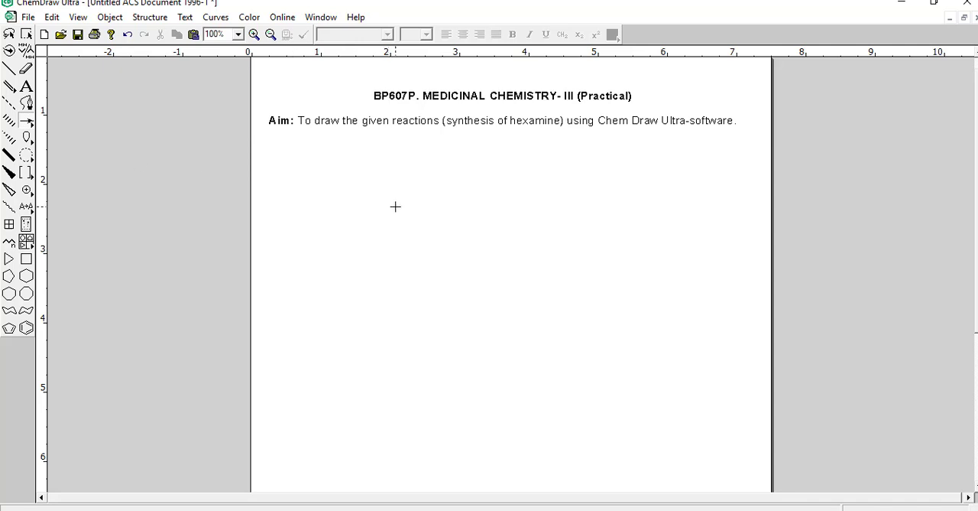
mouse_move(403, 209)
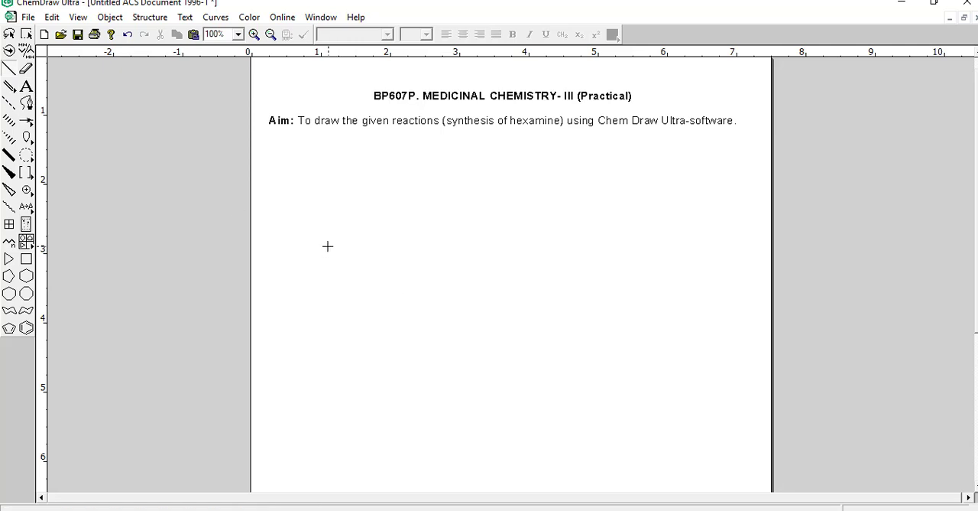
mouse_move(327, 248)
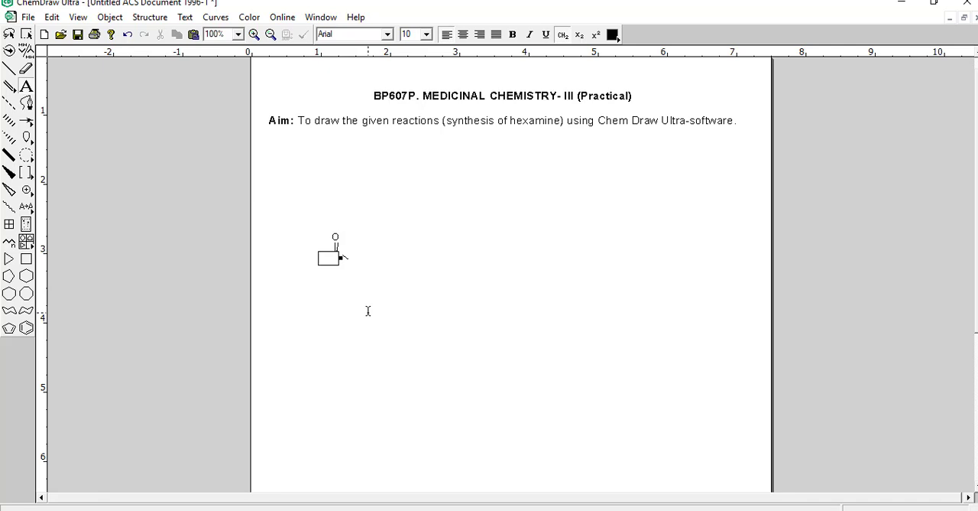
type("HI")
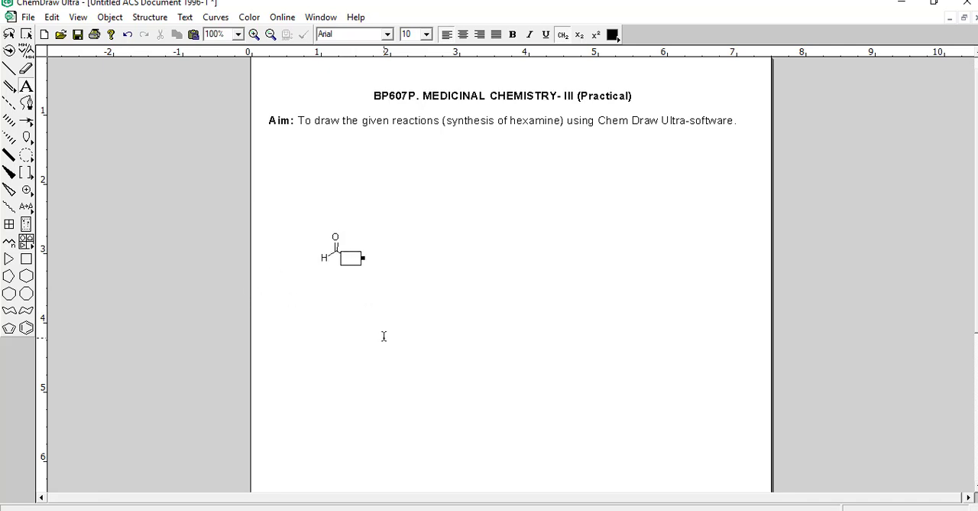
type("HI")
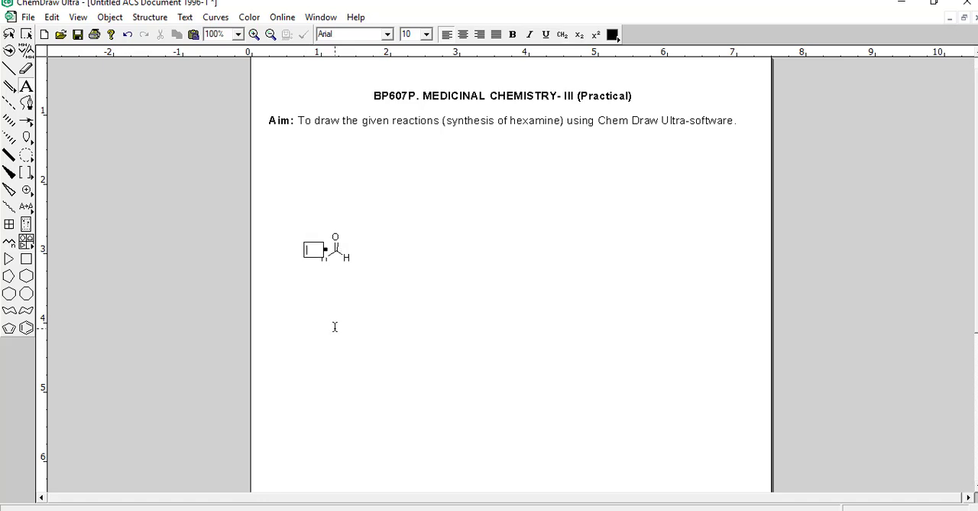
type("6")
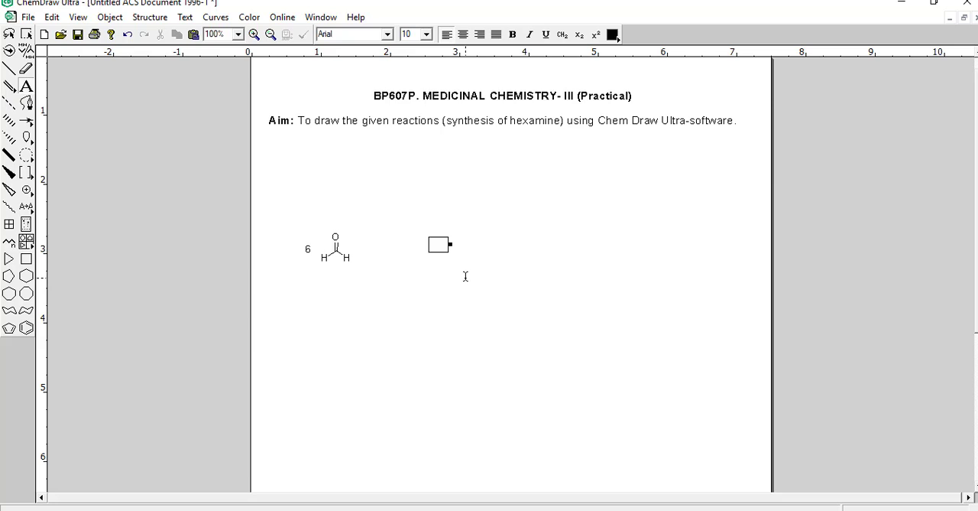
- Add the second reactant as 6 NH3 with a + between formaldehyde and ammonia
type("6 n")
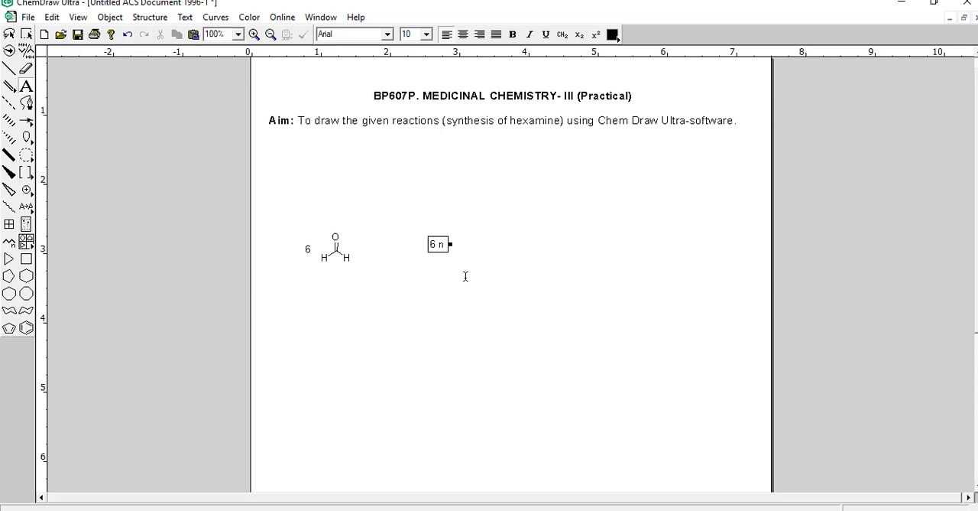
key("Backspace")
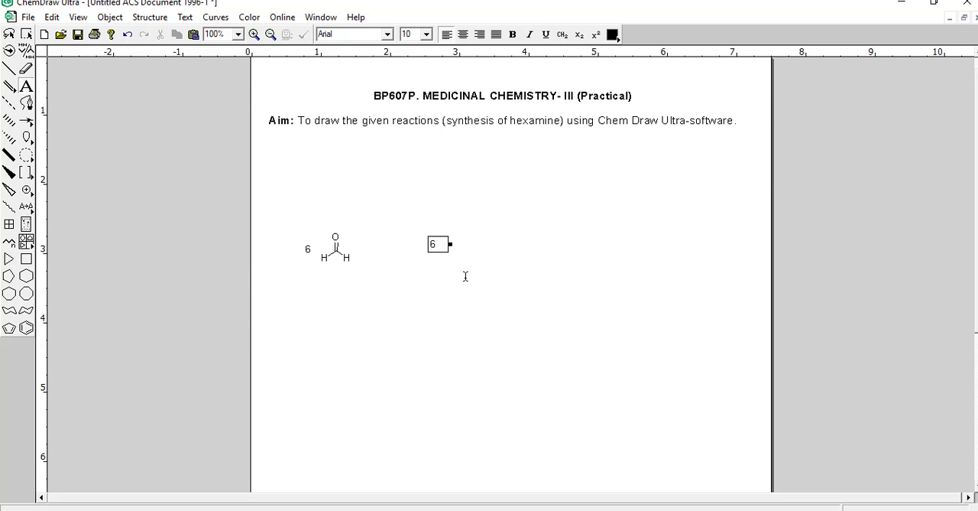
type("NH3")
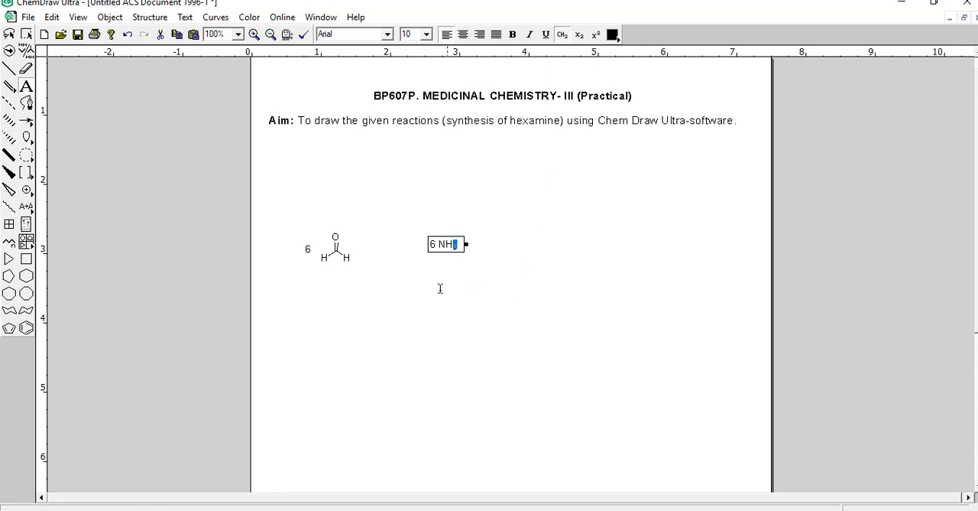
mouse_move(416, 292)
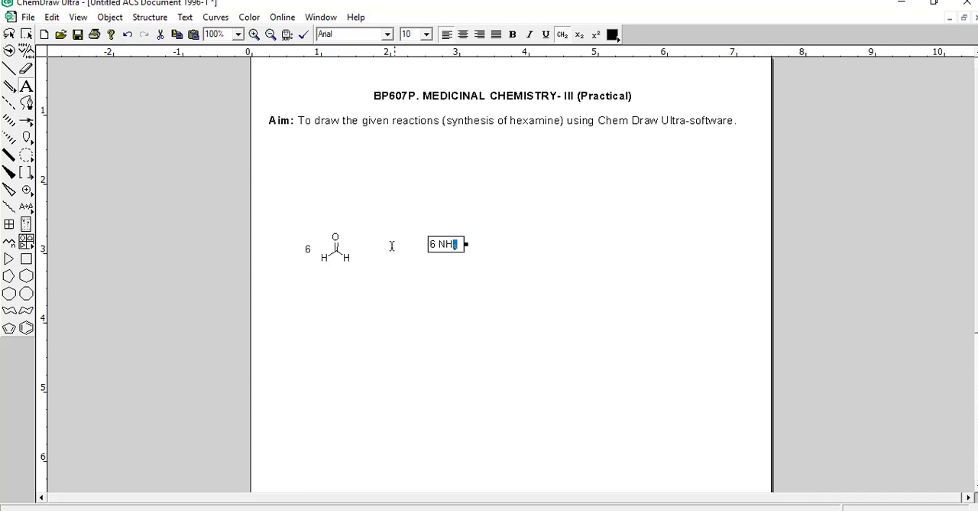
mouse_move(381, 247)
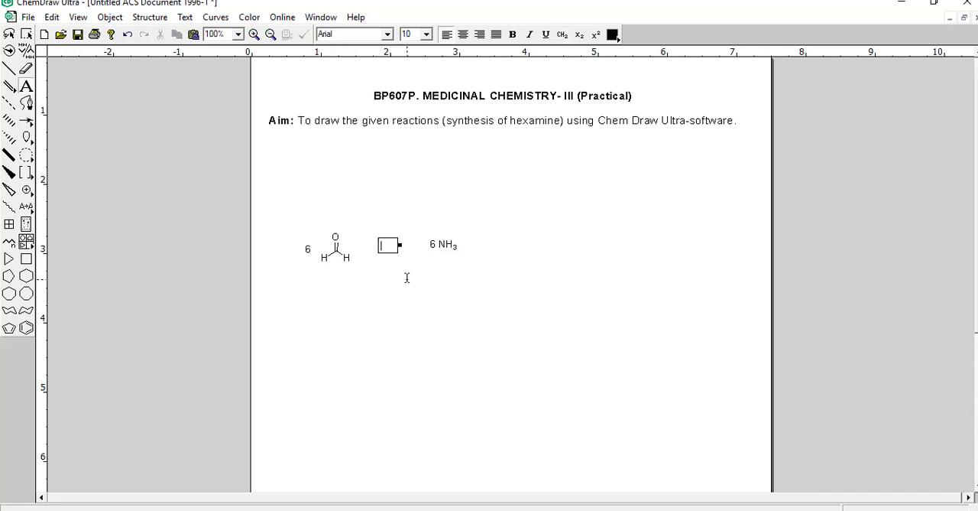
type("H")
type("+")
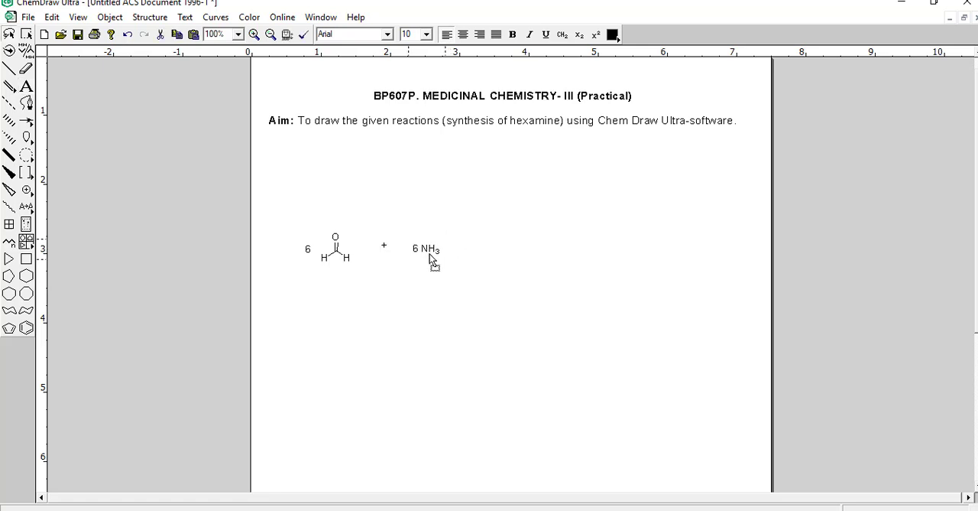
- Draw a right-pointing reaction arrow just after the 6 NH3 label
left_click(425, 247)
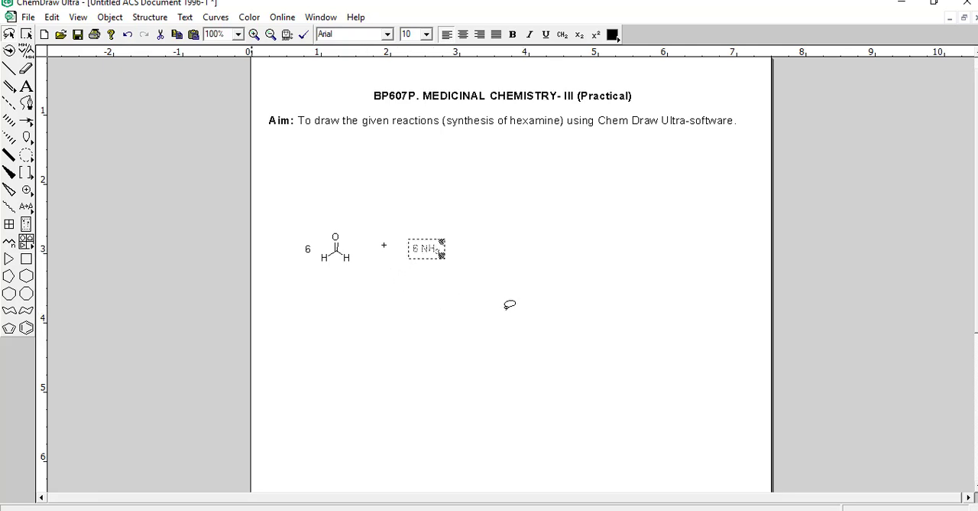
left_click(28, 122)
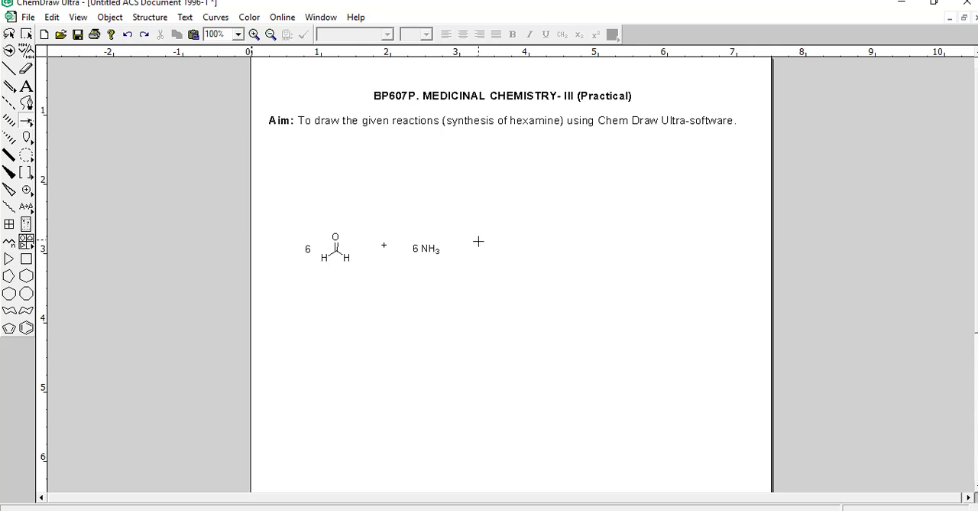
left_click_drag(477, 242, 548, 248)
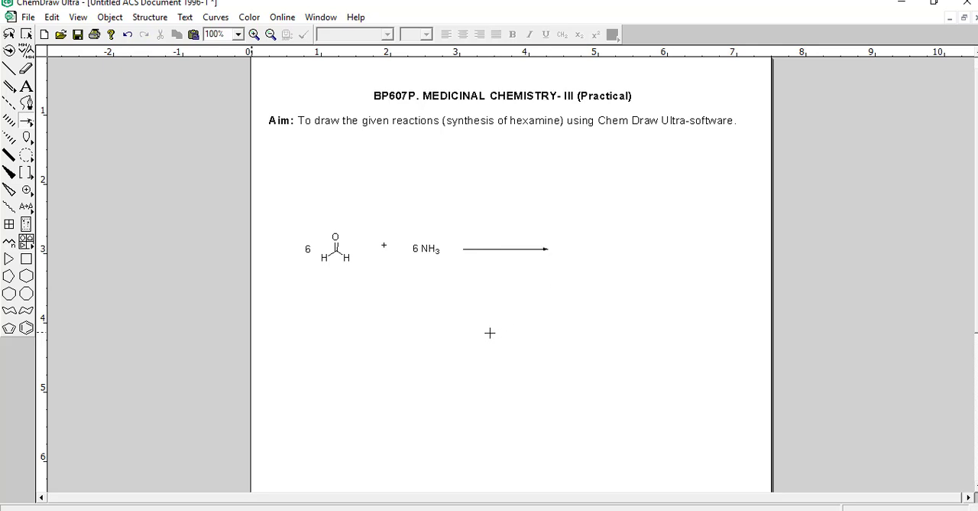
mouse_move(480, 333)
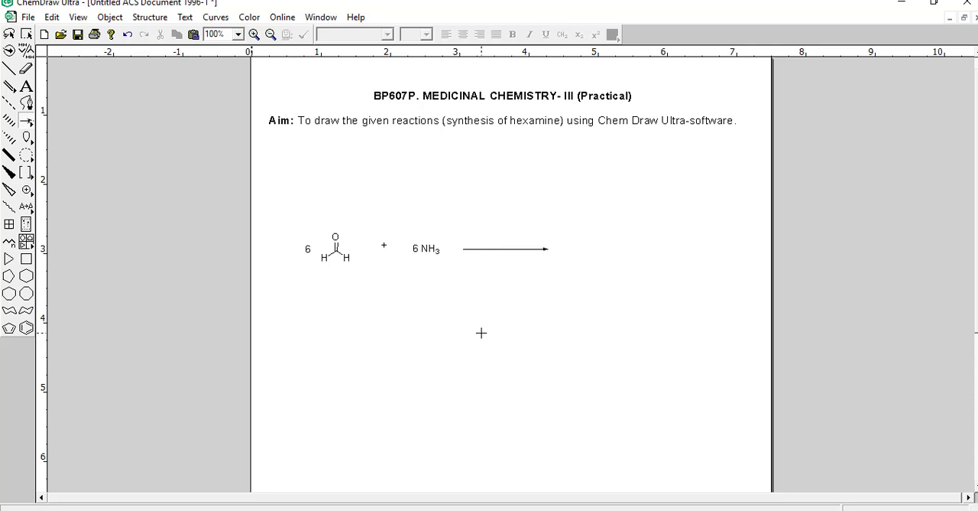
mouse_move(517, 312)
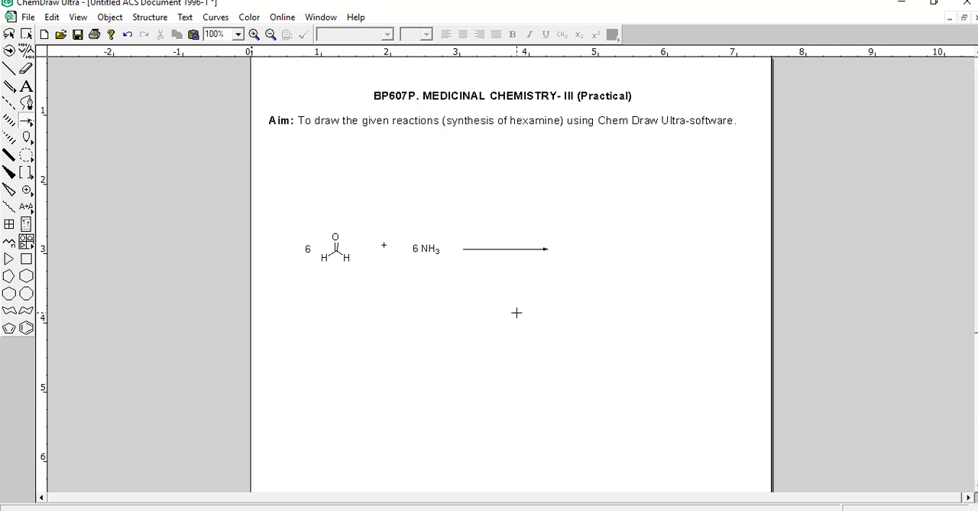
mouse_move(77, 333)
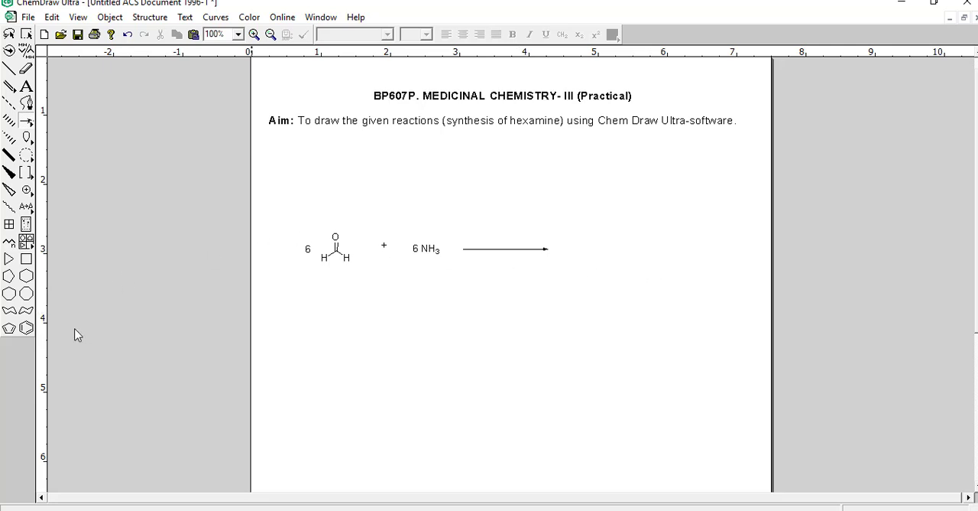
- Start the hexamine product as a six-membered ring right of the arrow
left_click(602, 238)
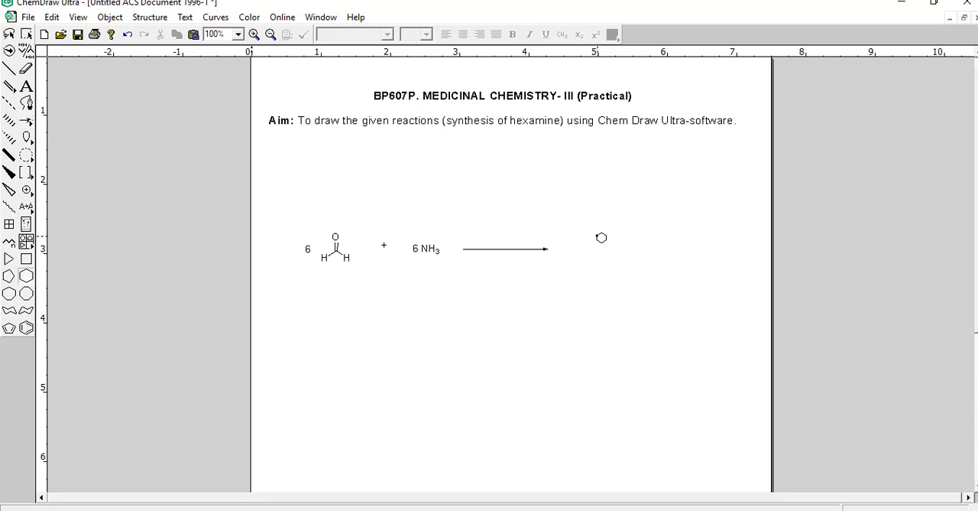
left_click_drag(603, 239, 605, 244)
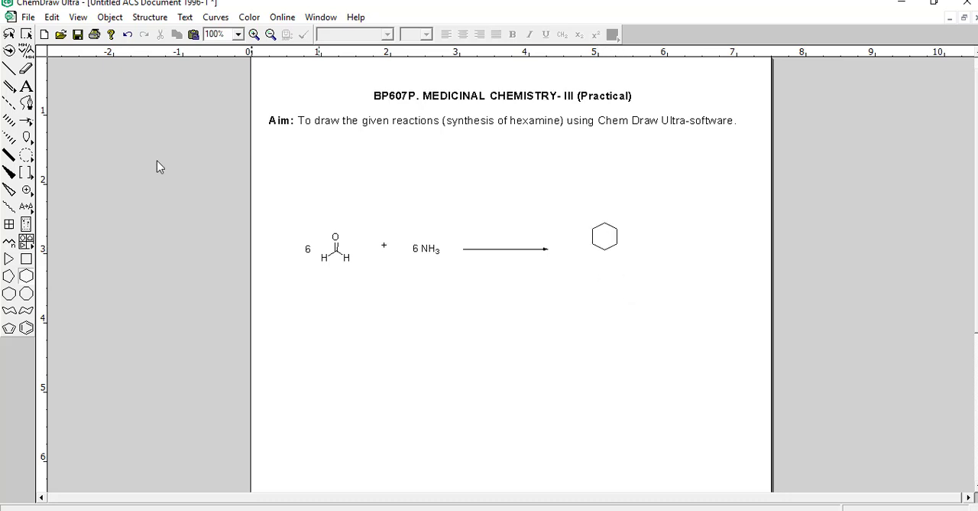
mouse_move(48, 113)
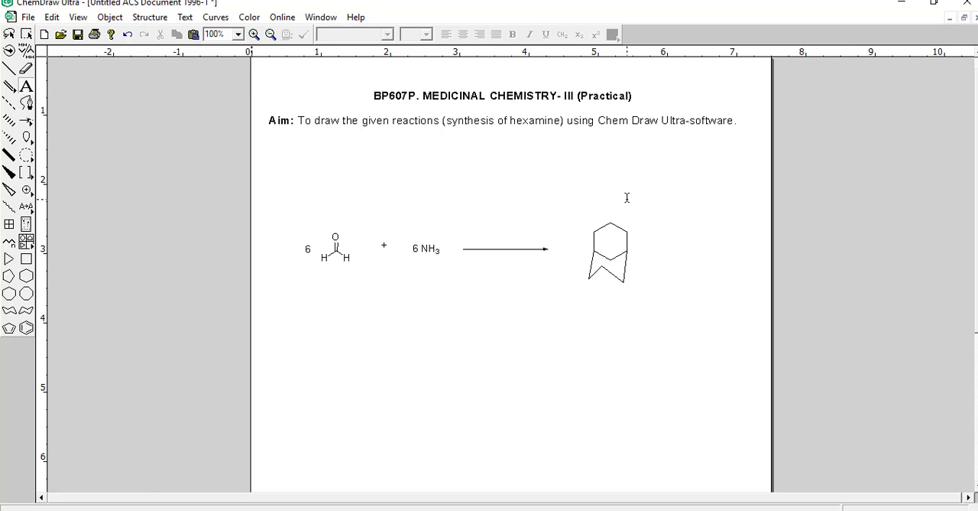
mouse_move(624, 200)
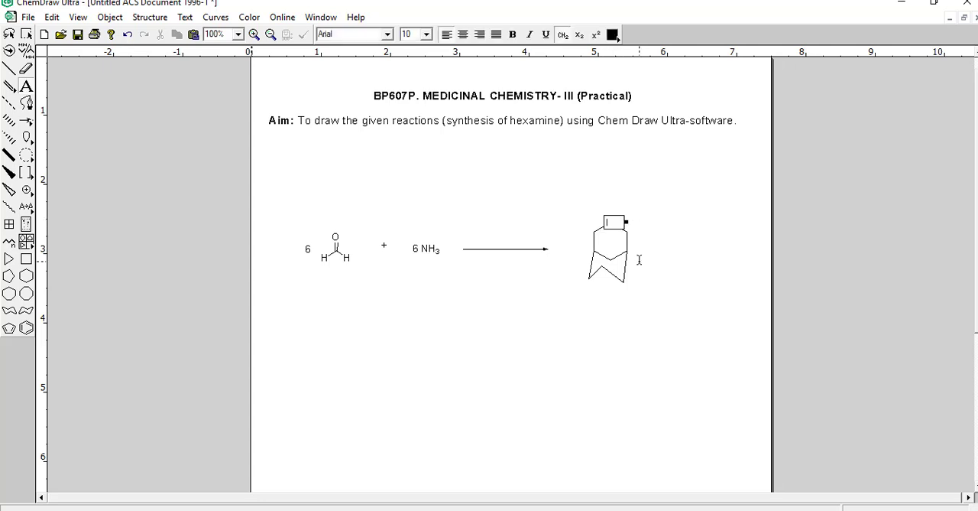
- Label the four bridgehead cage atoms as N and tidy the selected hexamine structure
type("NI")
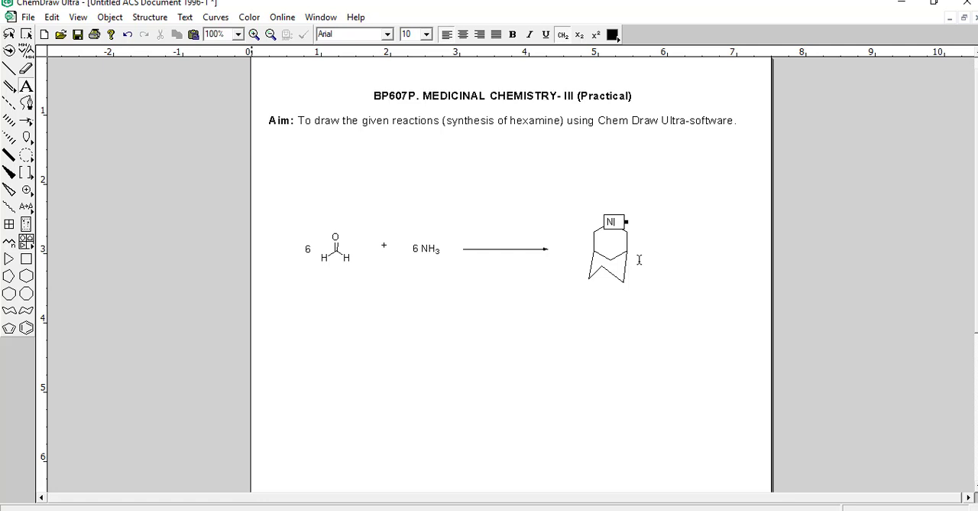
left_click(593, 251)
type("N")
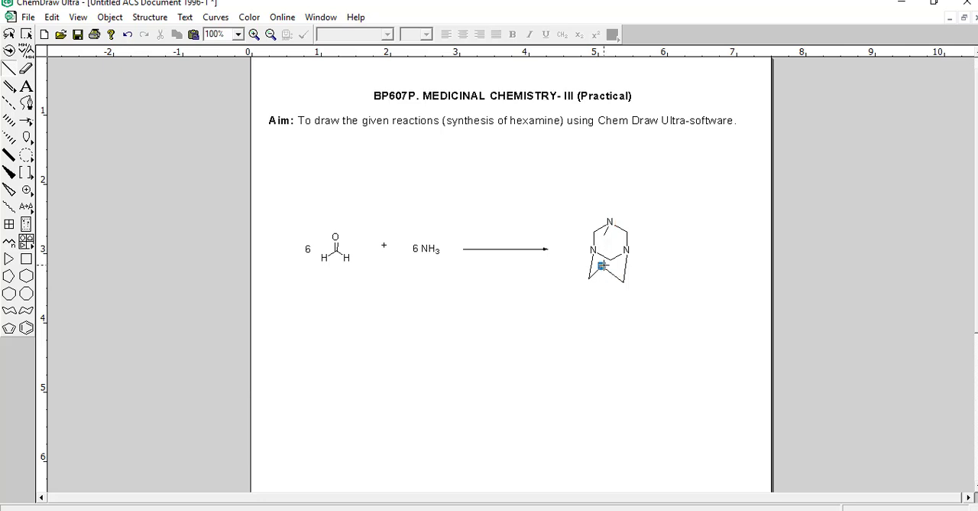
mouse_move(654, 266)
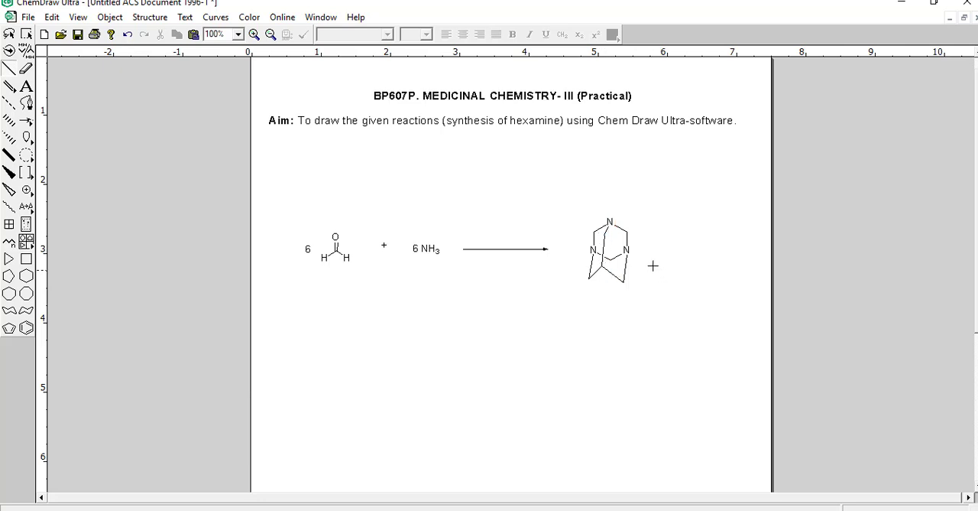
left_click(609, 251)
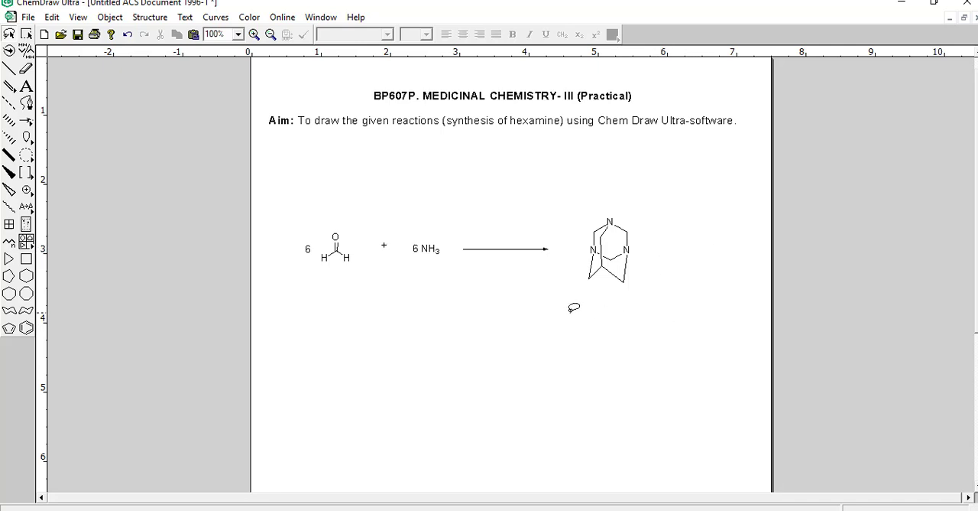
left_click_drag(581, 221, 612, 290)
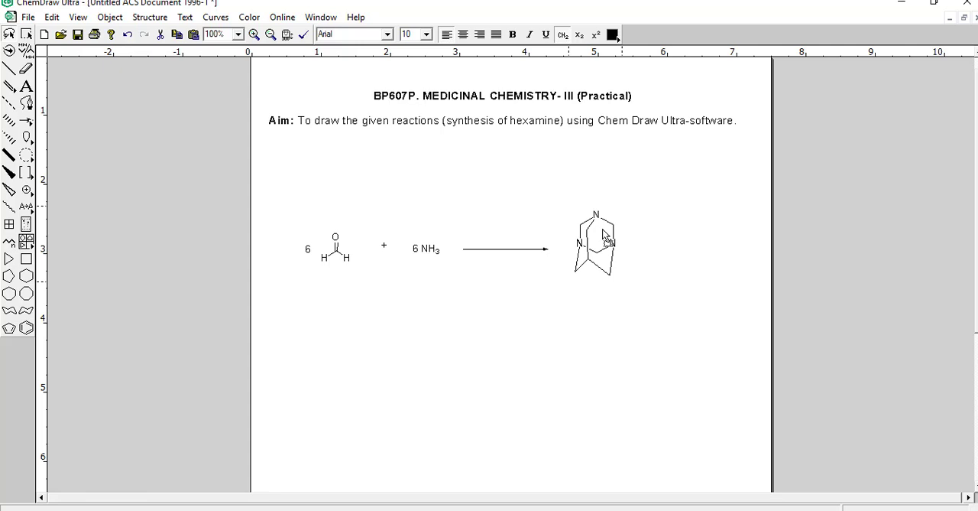
left_click(594, 243)
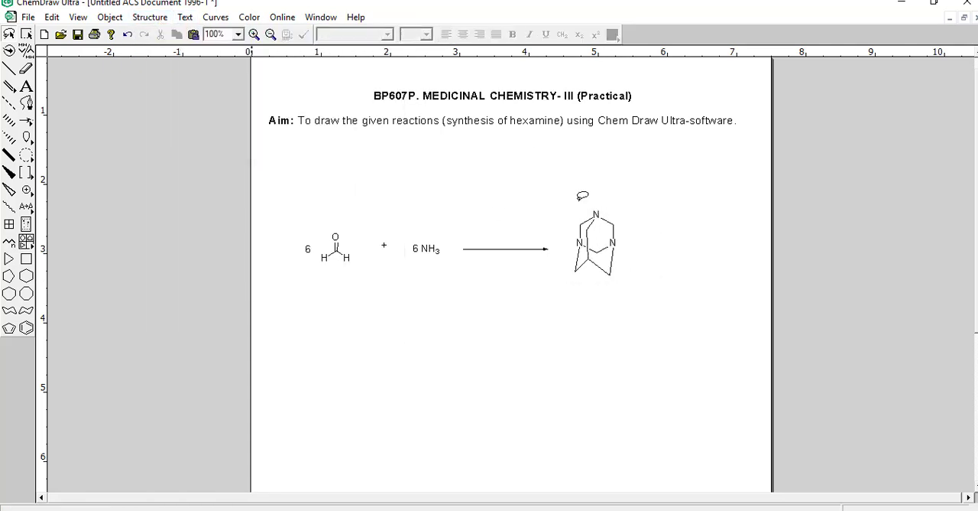
left_click(596, 241)
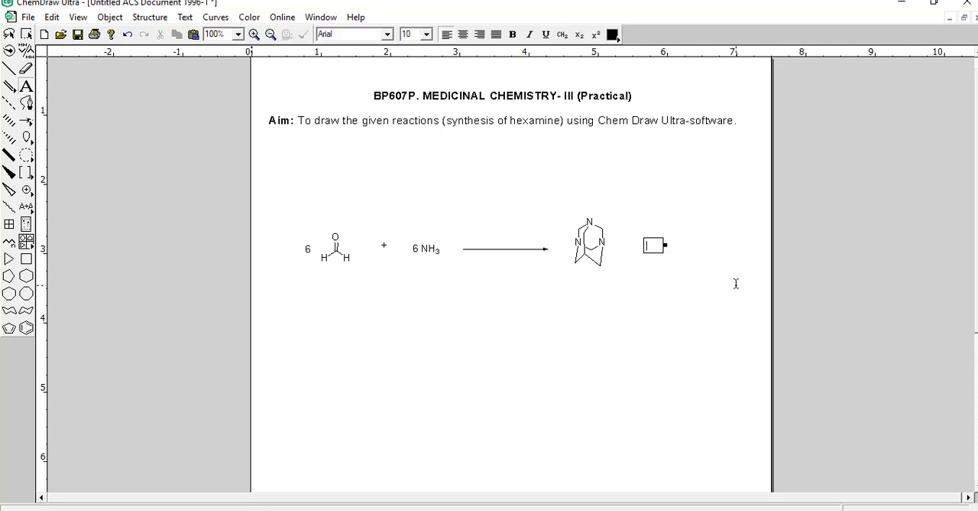
- Add the + 6 H2O by-product text after the hexamine structure
type("6 H2O")
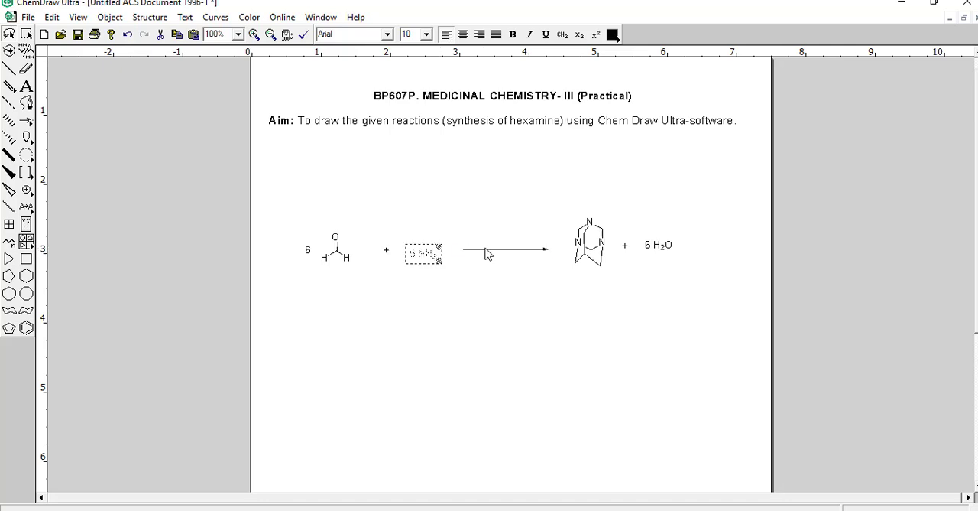
type("6 NH3")
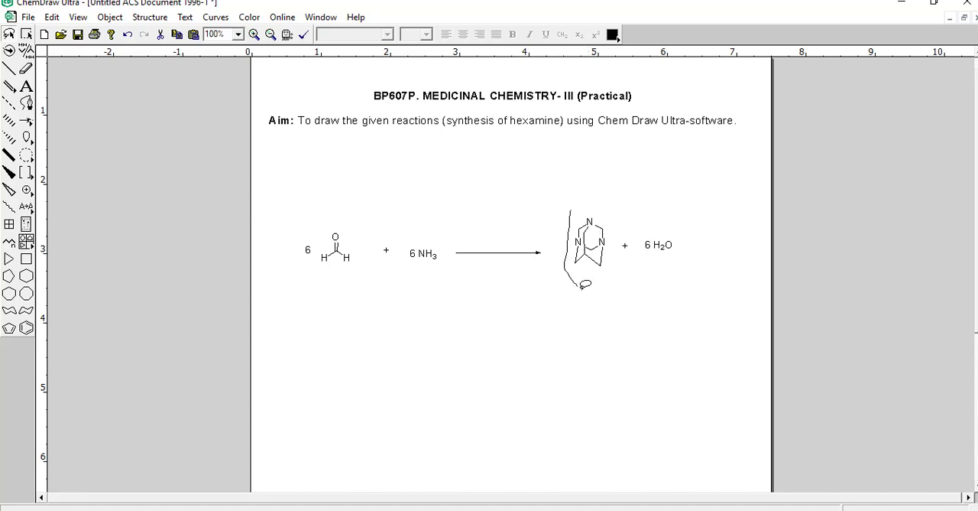
- Reposition hexamine, 6 H2O and the reactants to even out the equation spacing
left_click(588, 241)
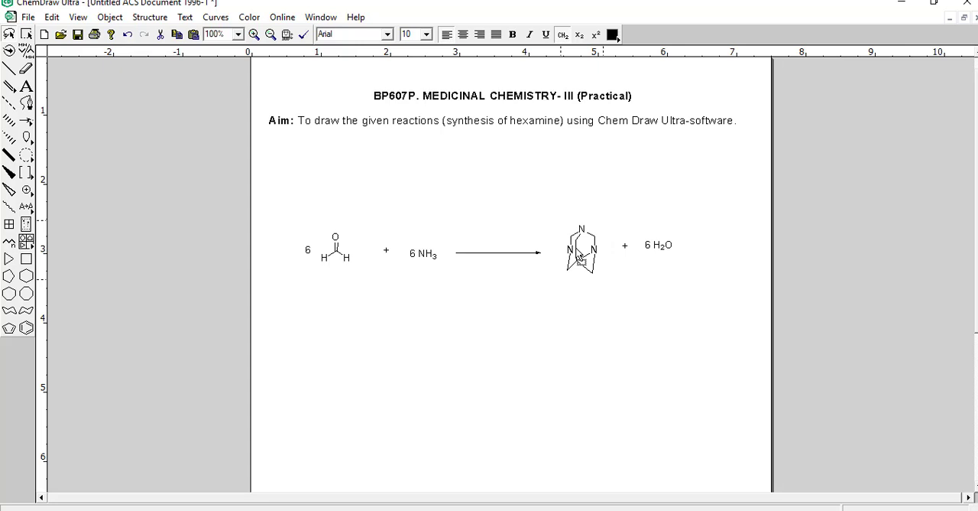
left_click(583, 250)
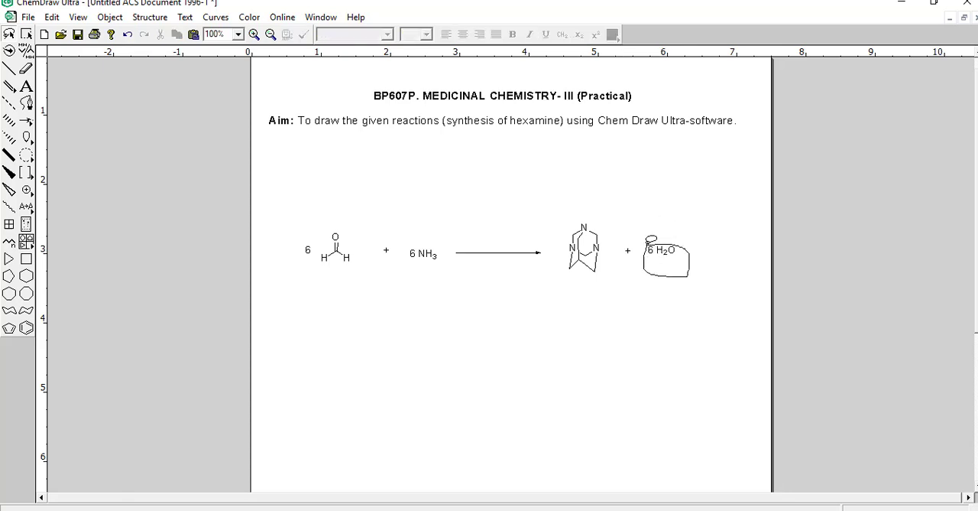
left_click(666, 251)
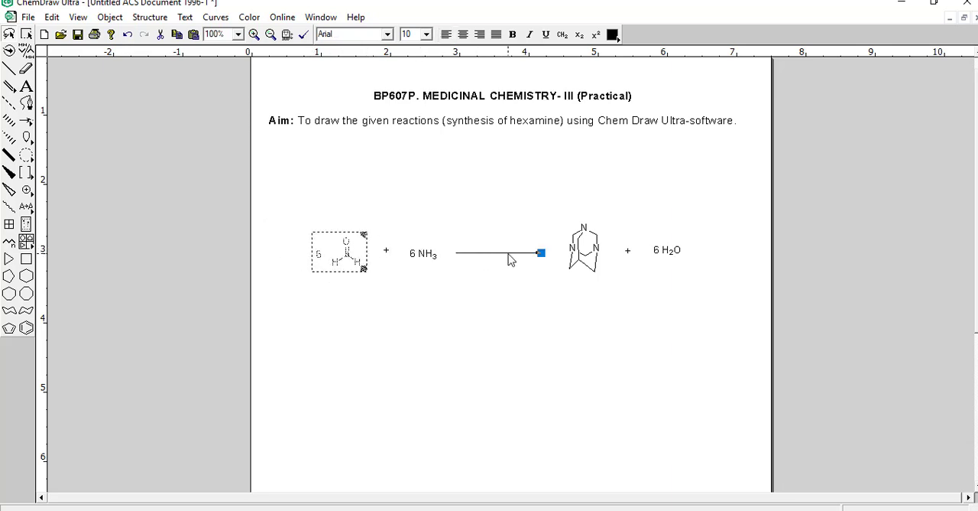
left_click(497, 254)
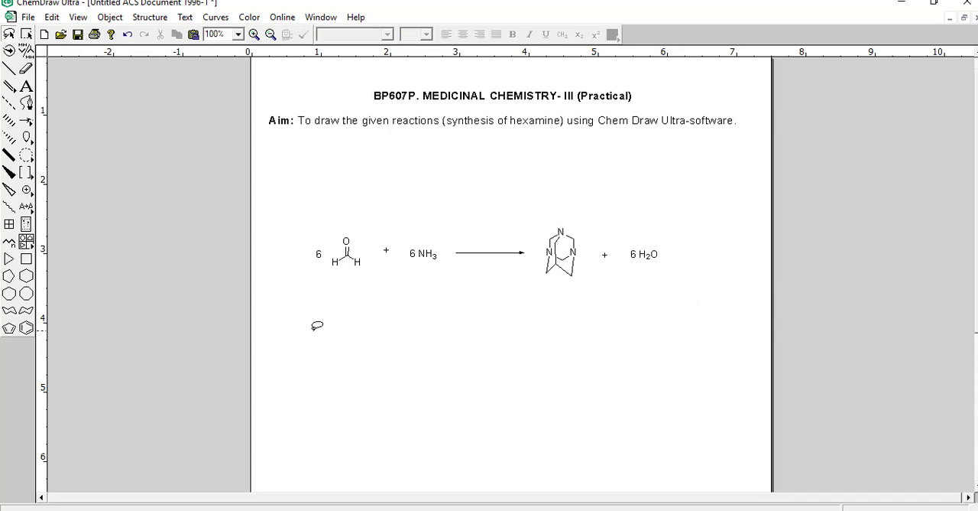
mouse_move(52, 179)
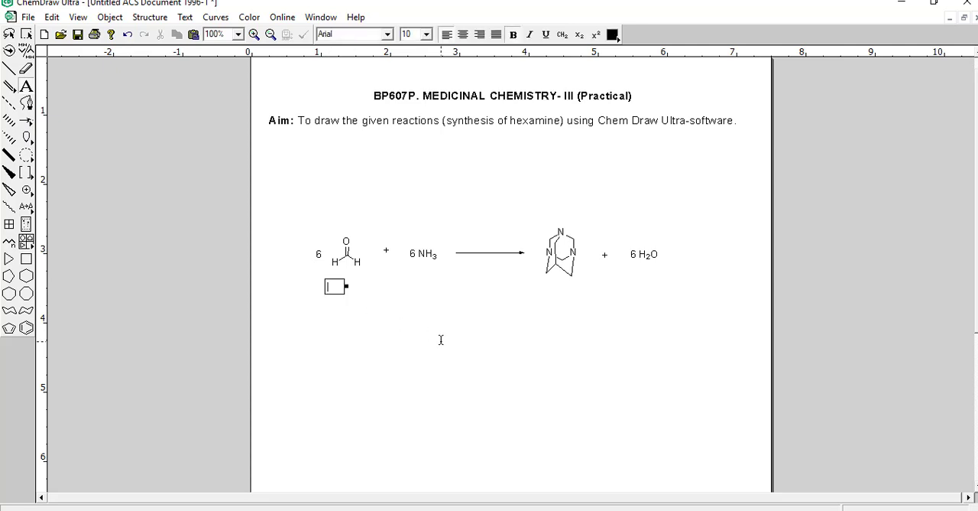
- Add the names Formaldehyde and Ammonia beneath the two reactants
type("Form")
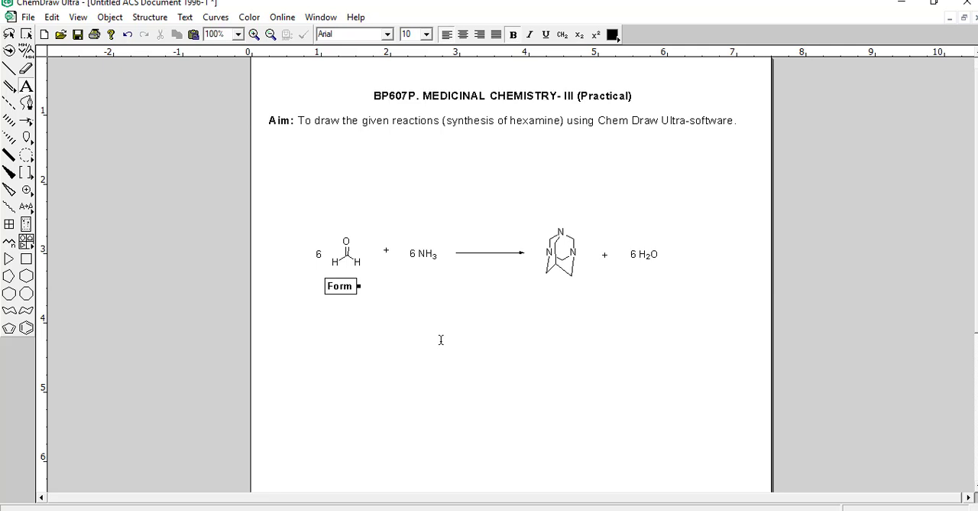
type("aldehyd")
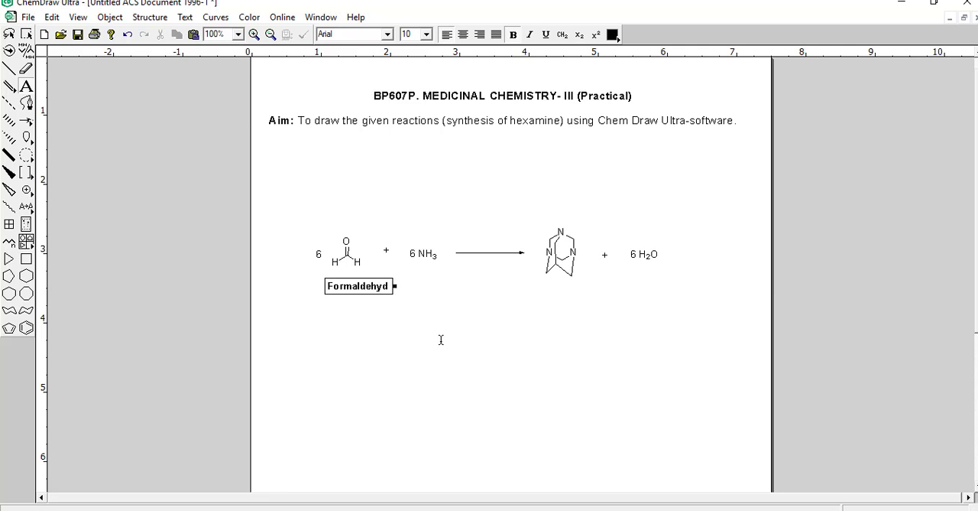
type("e")
type("A")
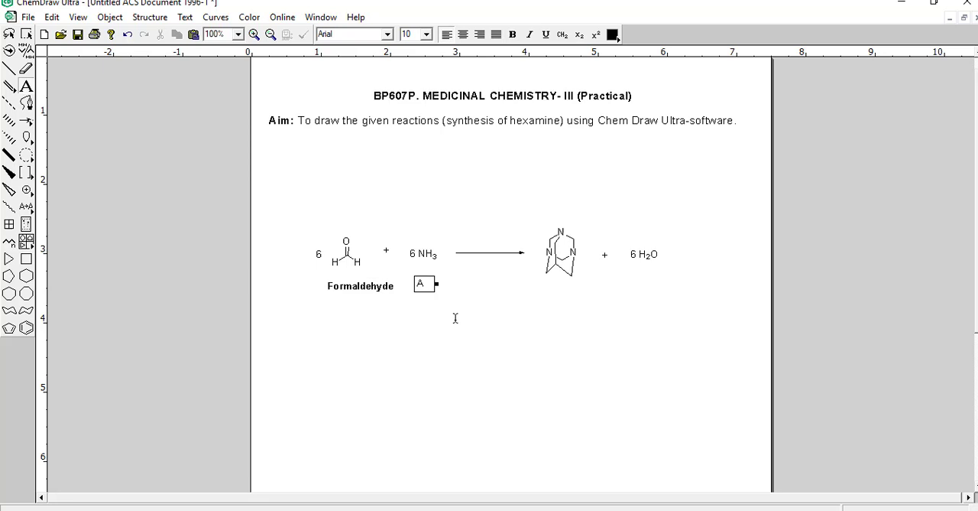
type("mmo")
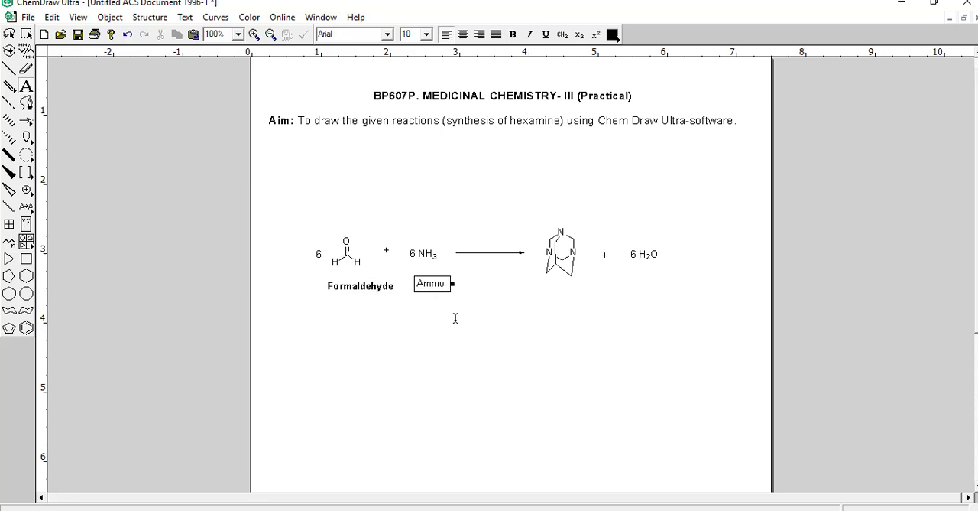
type("nia")
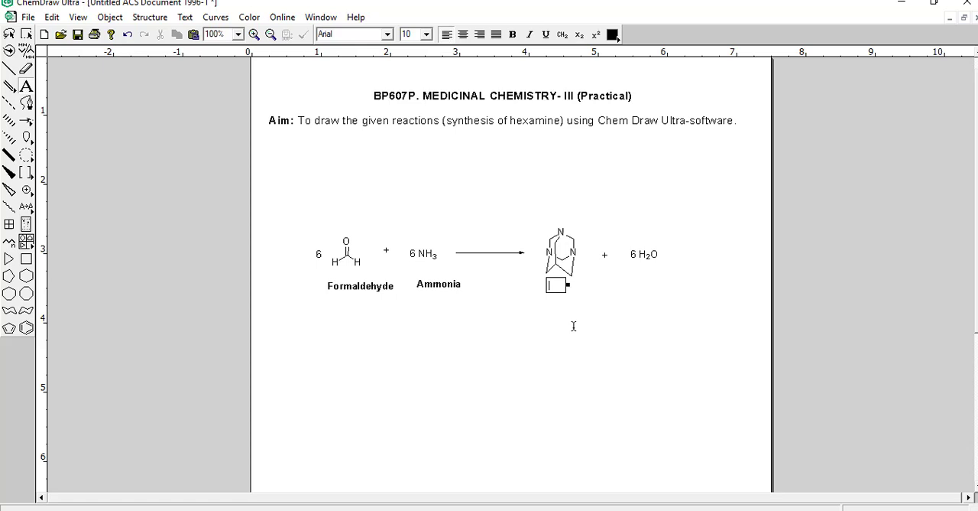
- Add Hemamine and Water beneath the products and select the Water label to adjust it
type("Hemamine")
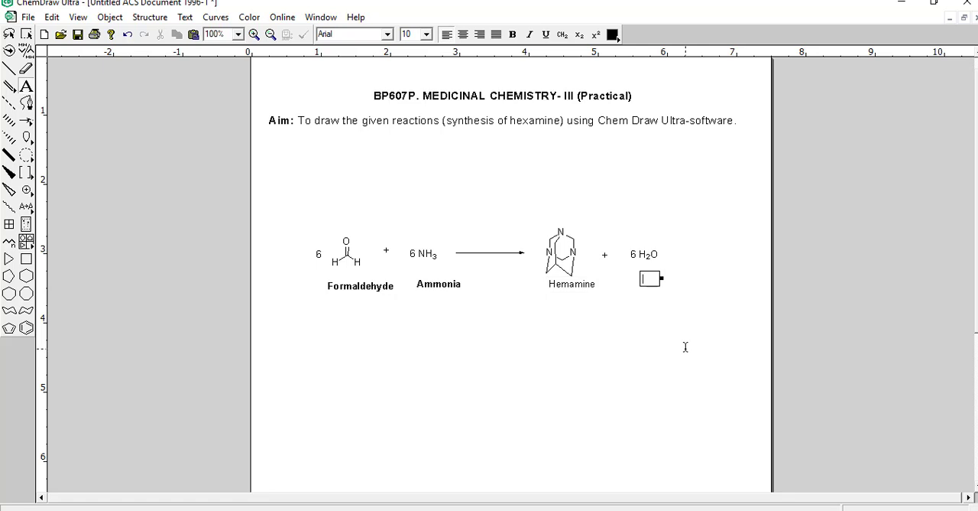
type("Water")
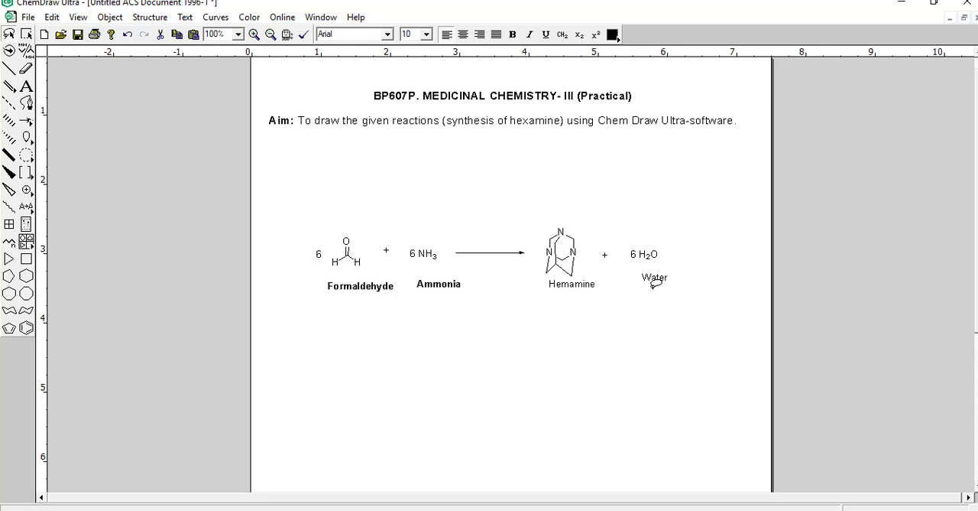
double_click(655, 278)
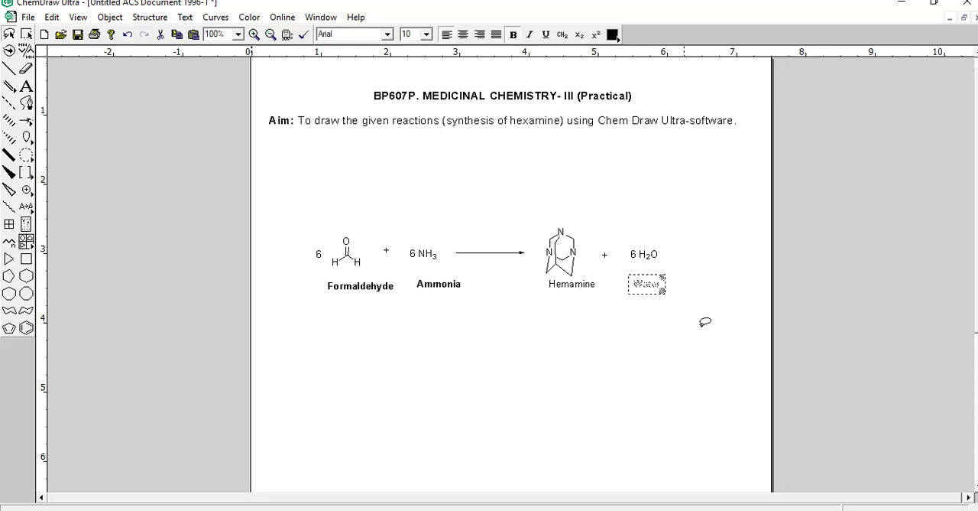